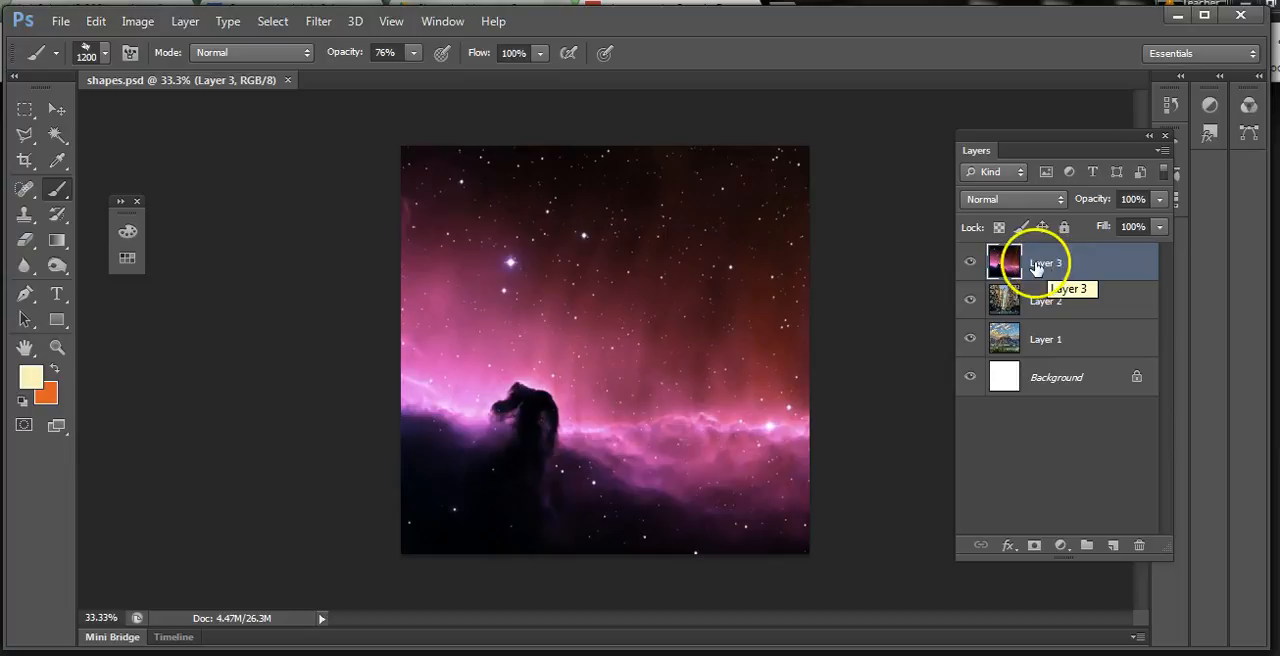
mouse_move(1044, 300)
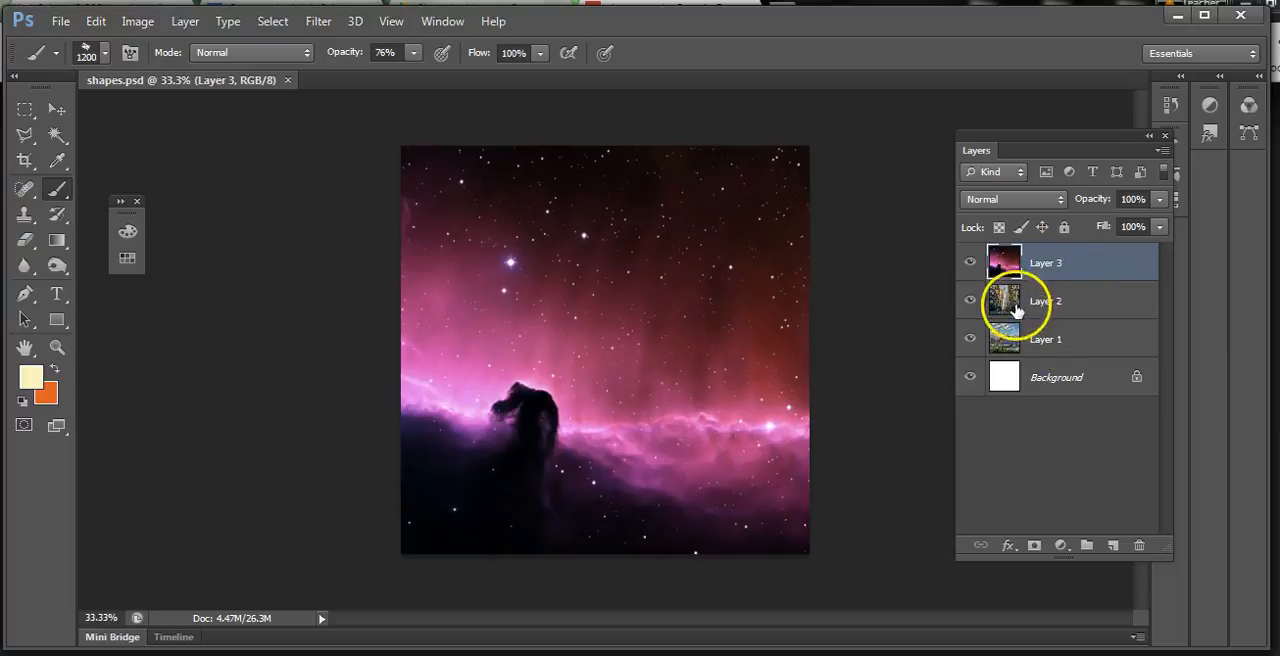
Step: Select the nebula layer and switch to the Elliptical Marquee Tool
left_click(1044, 262)
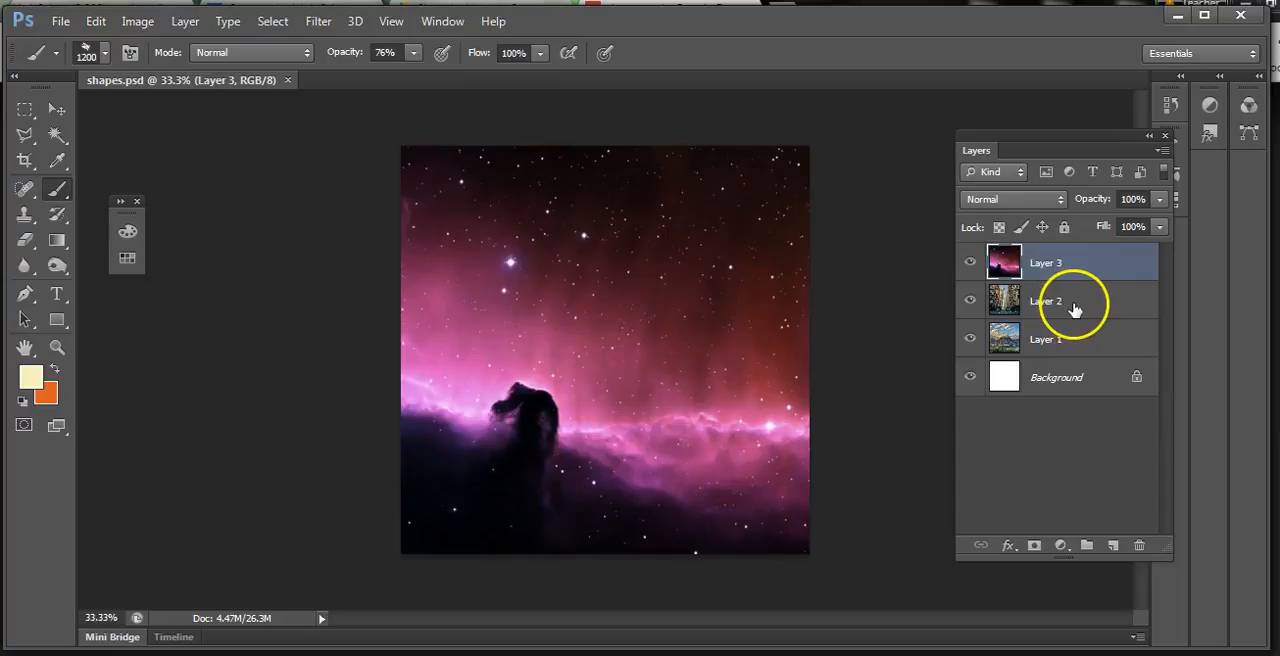
left_click(1044, 262)
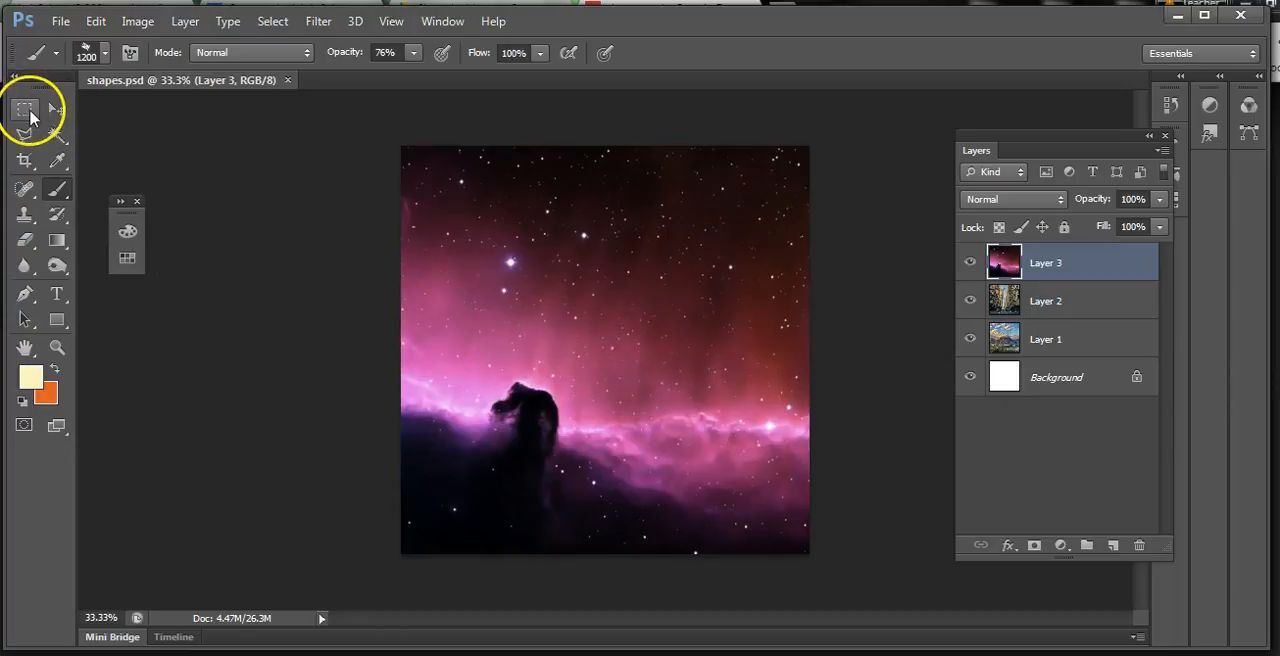
left_click(24, 108)
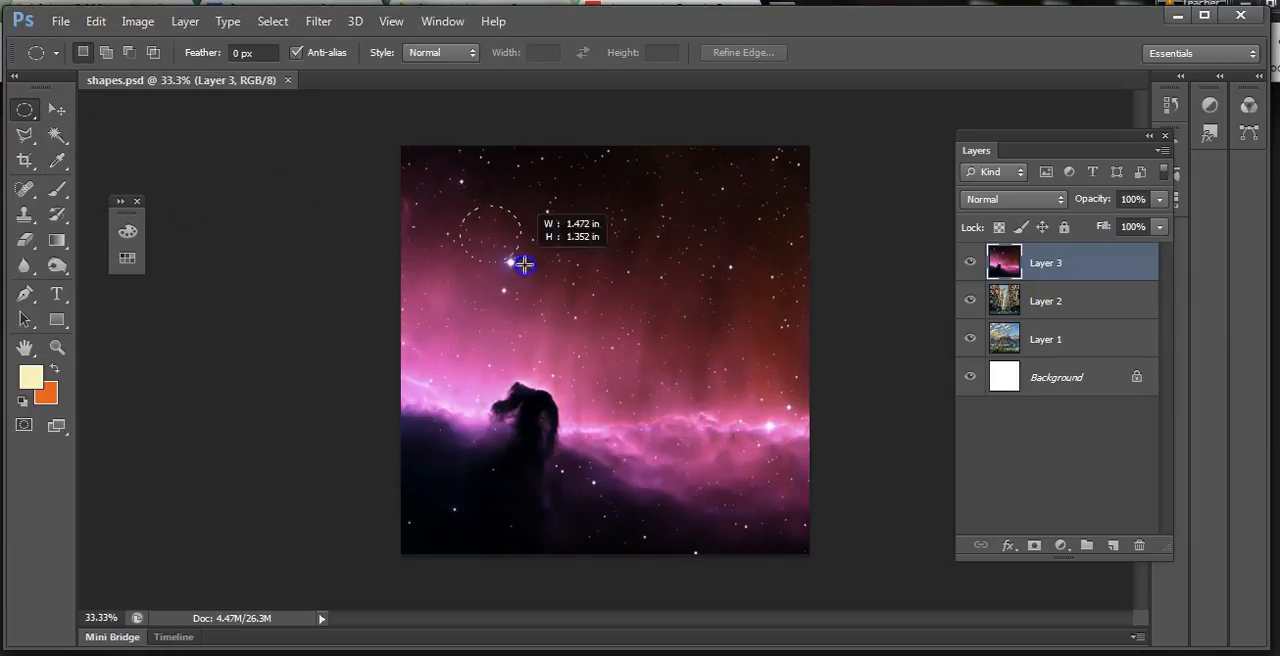
Step: Drag out a large circular selection in the centre of the nebula image
left_click_drag(524, 264, 736, 480)
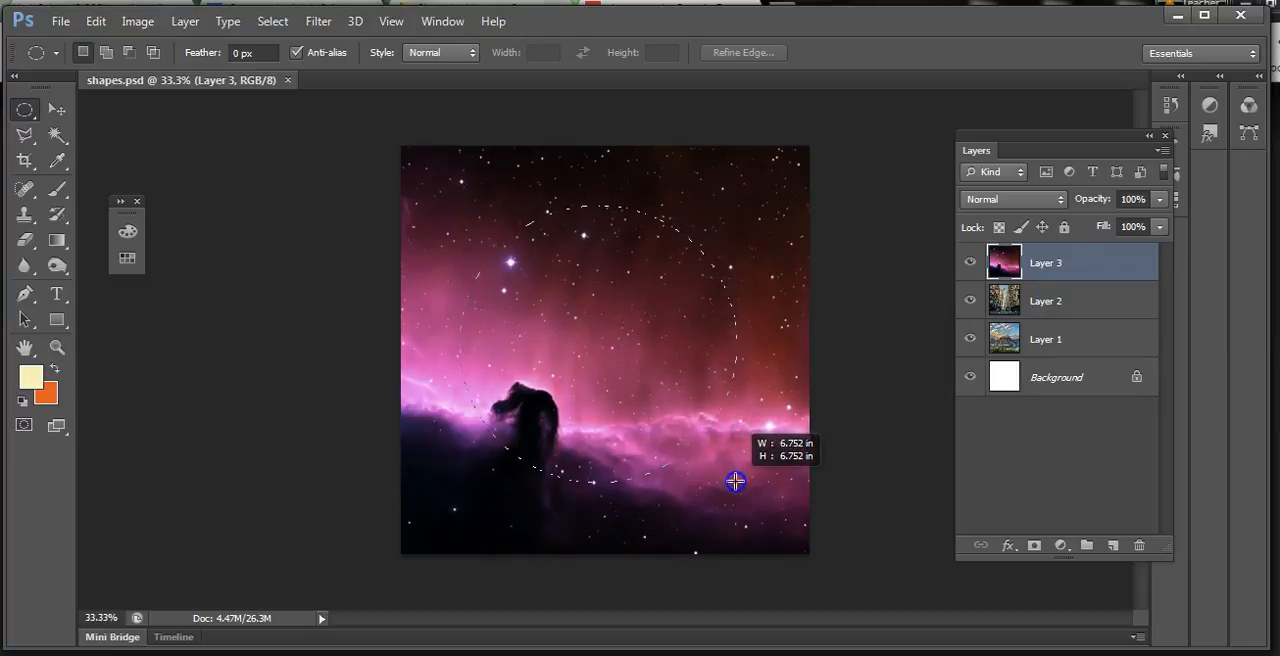
left_click_drag(736, 482, 808, 408)
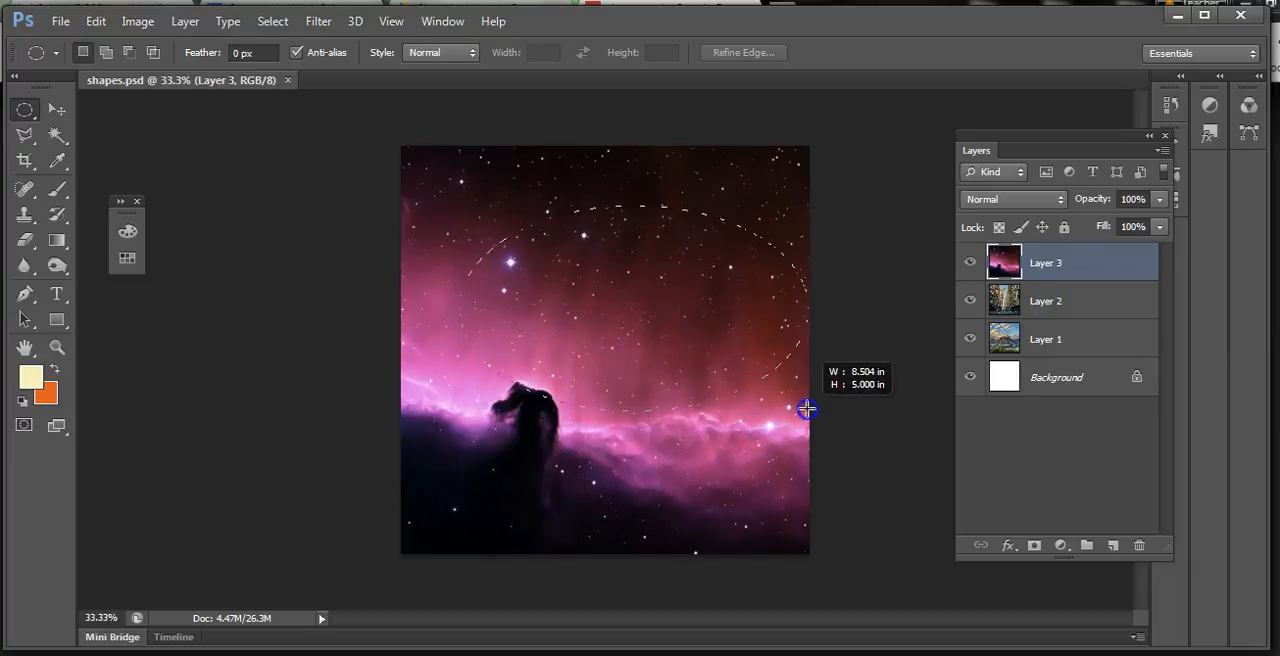
left_click_drag(808, 408, 788, 338)
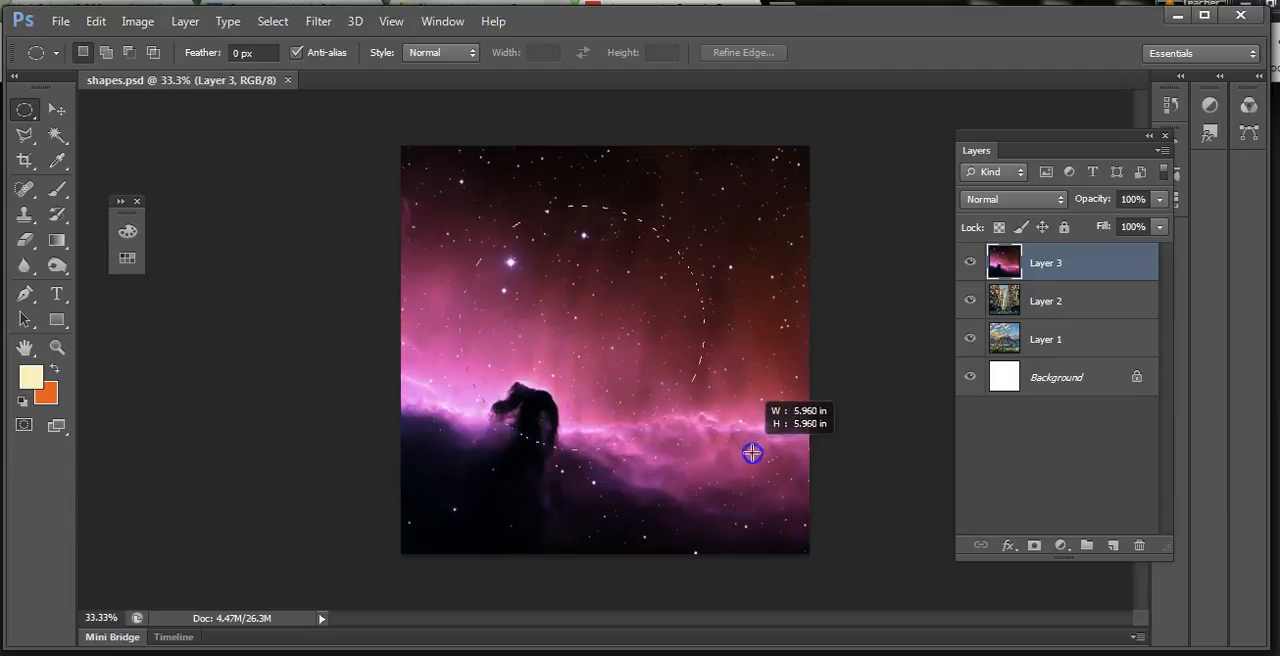
left_click_drag(752, 452, 802, 490)
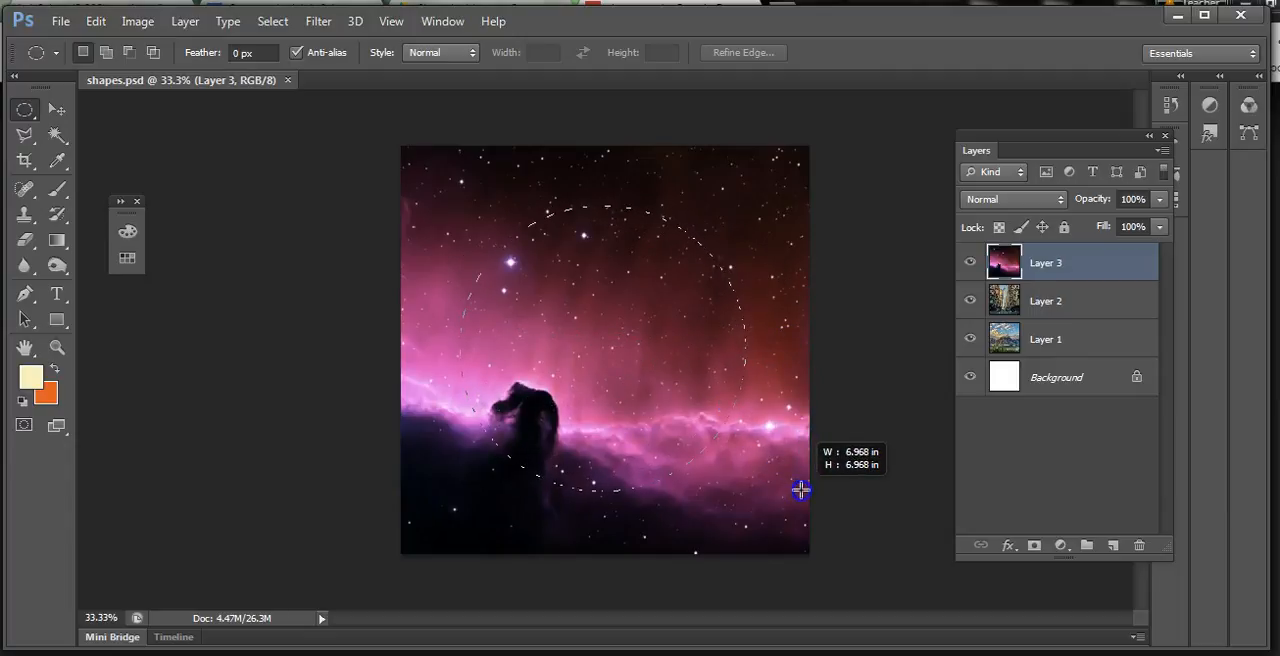
left_click_drag(802, 490, 804, 494)
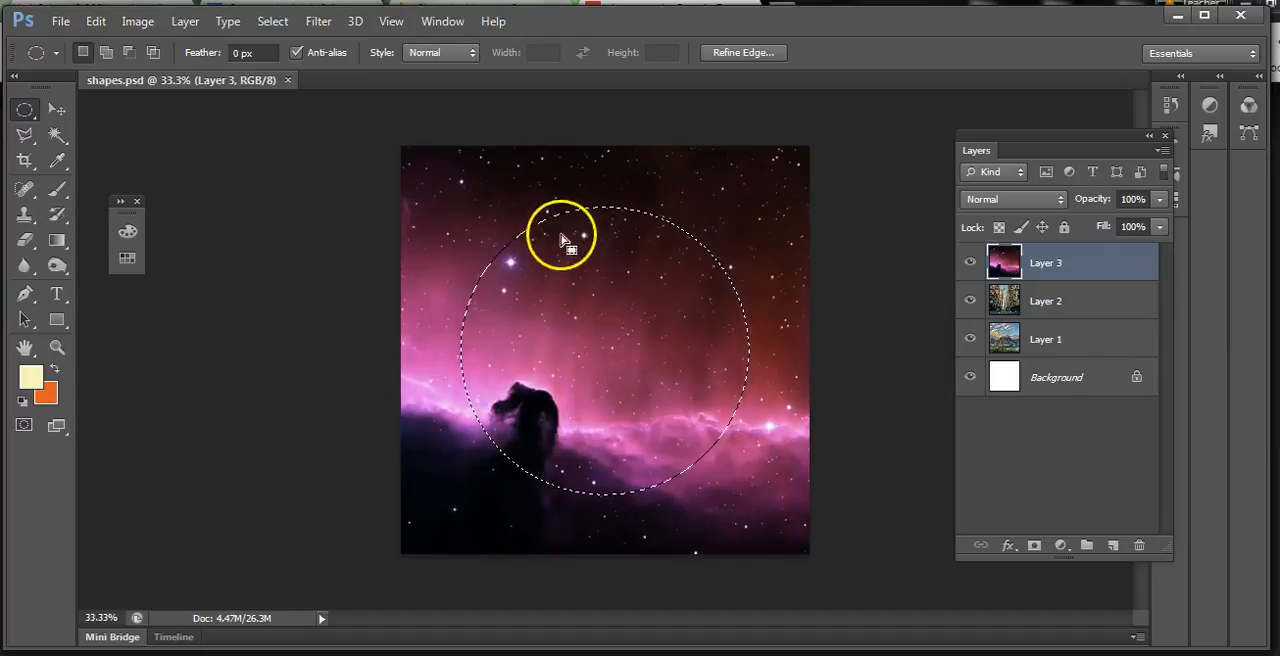
mouse_move(516, 268)
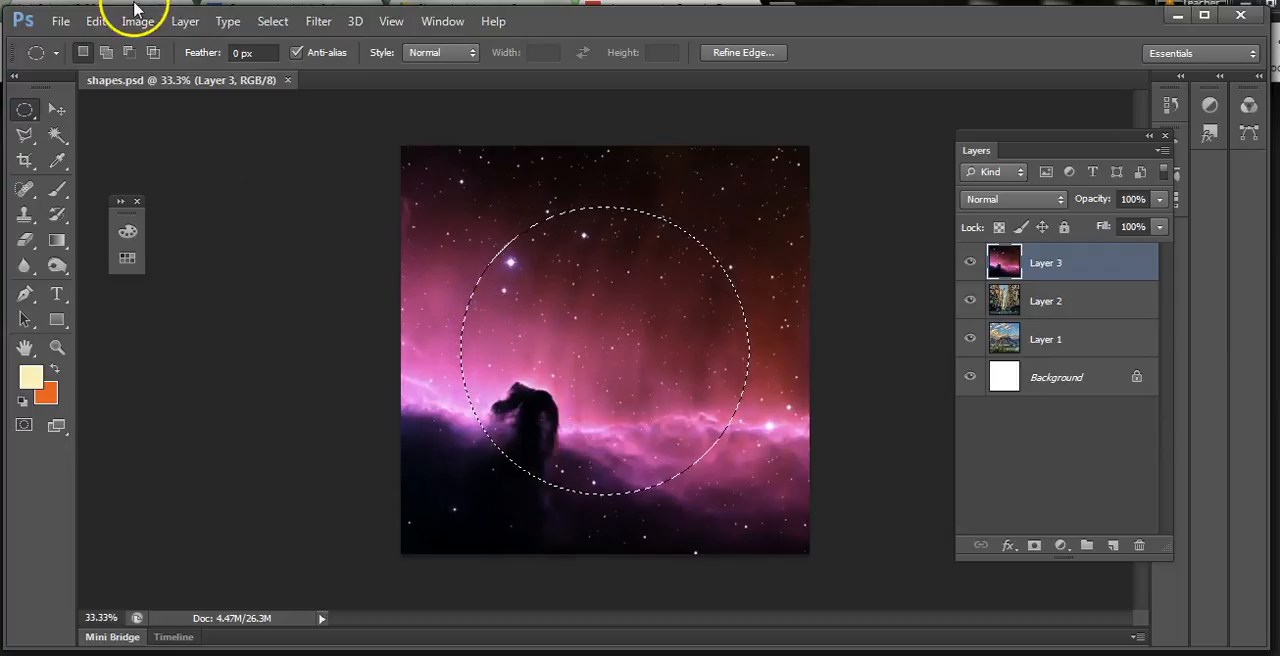
Step: Cut the selected circle out of the nebula layer with Edit > Cut
left_click(96, 20)
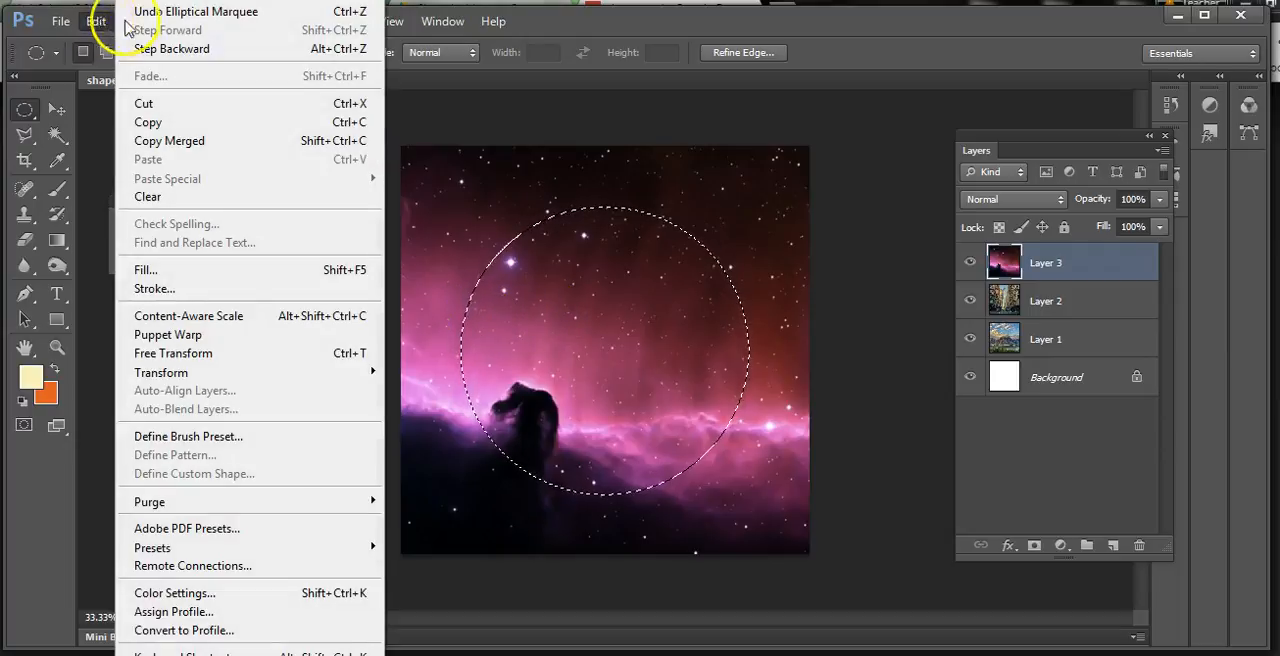
mouse_move(144, 104)
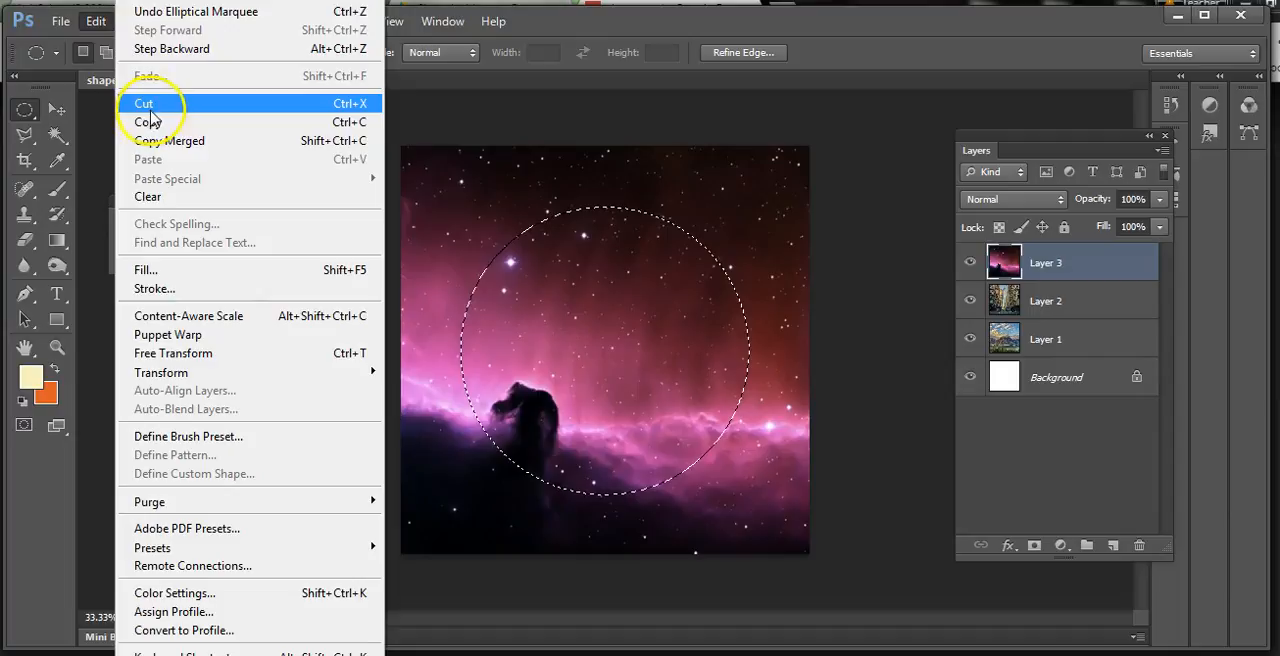
mouse_move(148, 122)
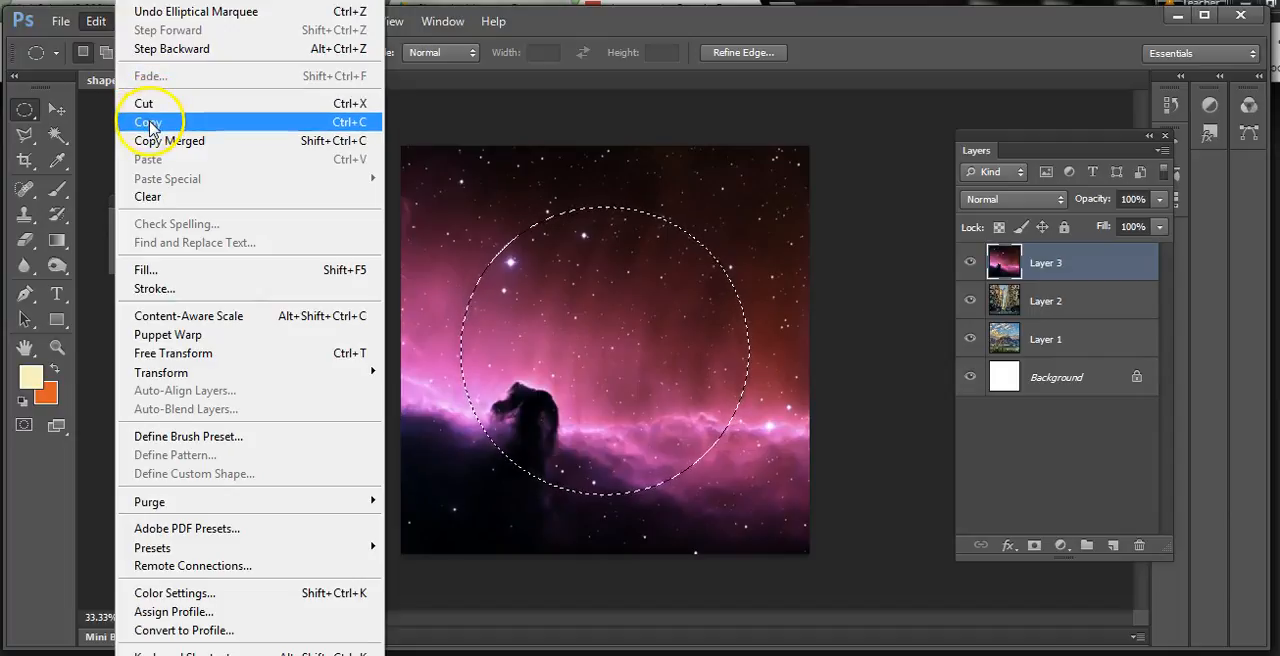
mouse_move(148, 104)
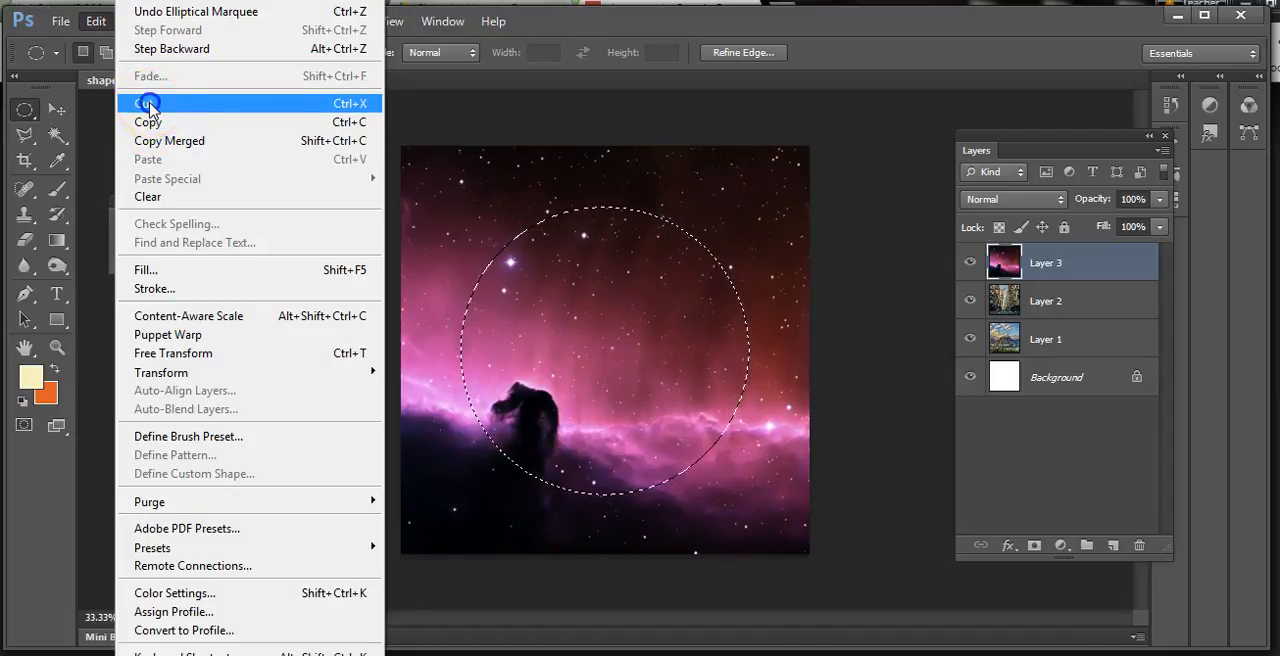
left_click(148, 104)
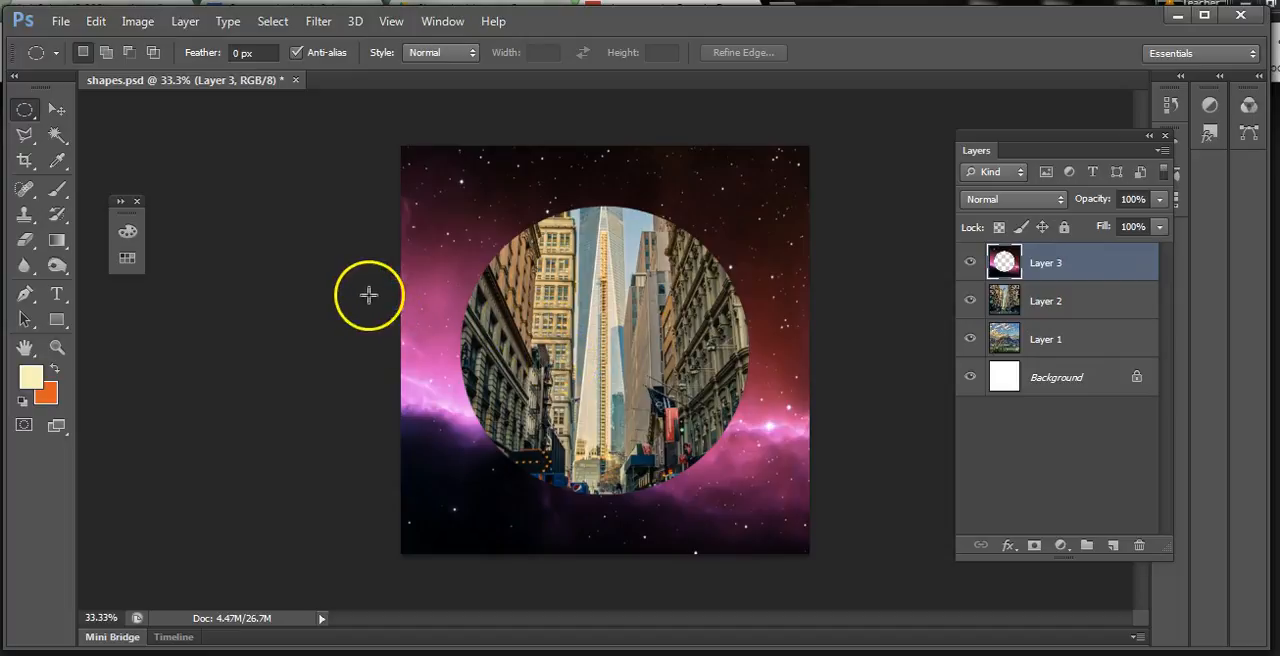
mouse_move(364, 290)
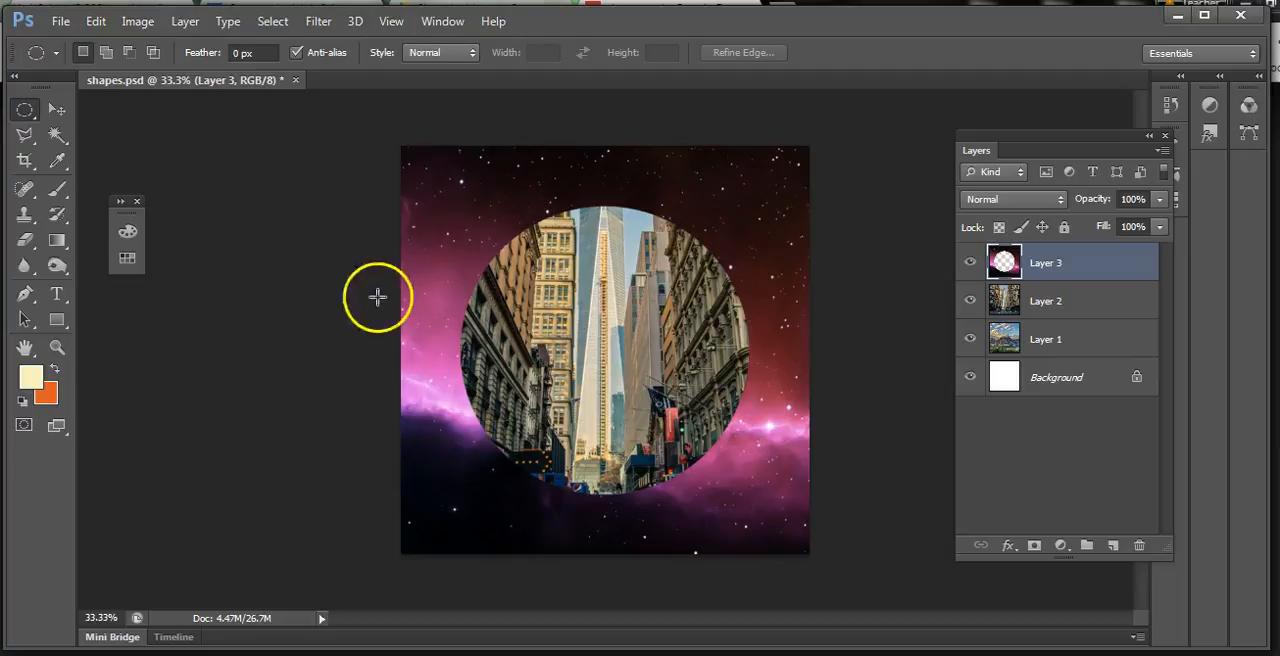
mouse_move(472, 252)
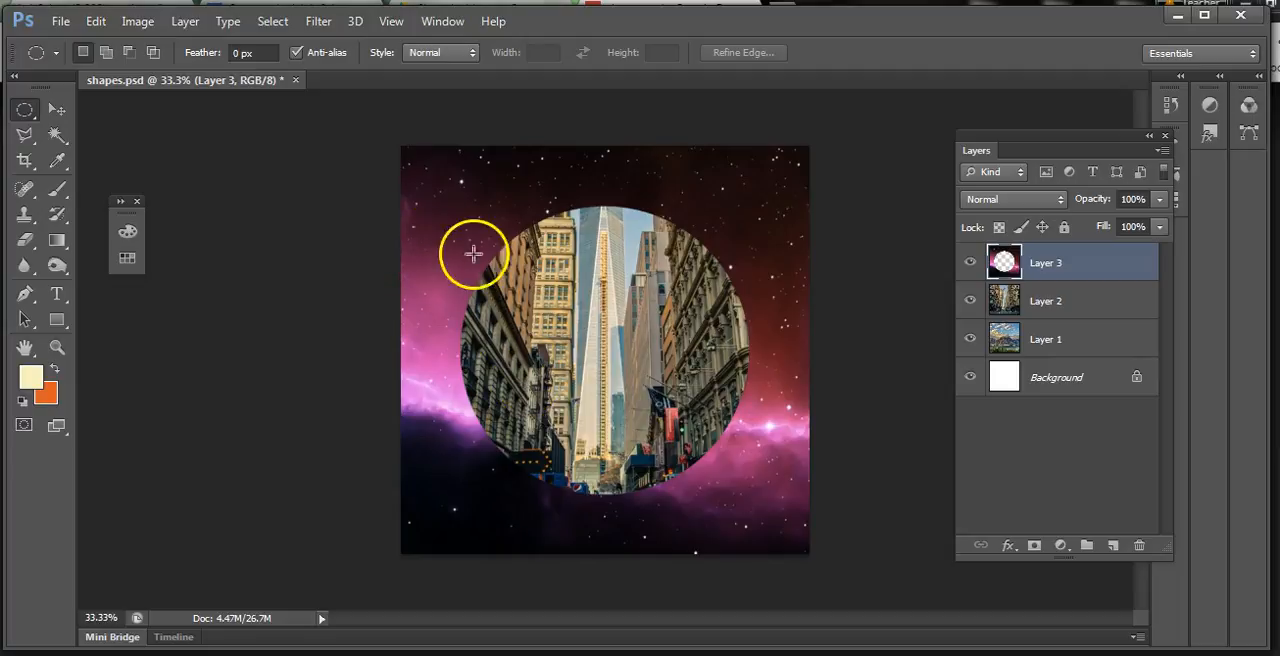
mouse_move(500, 216)
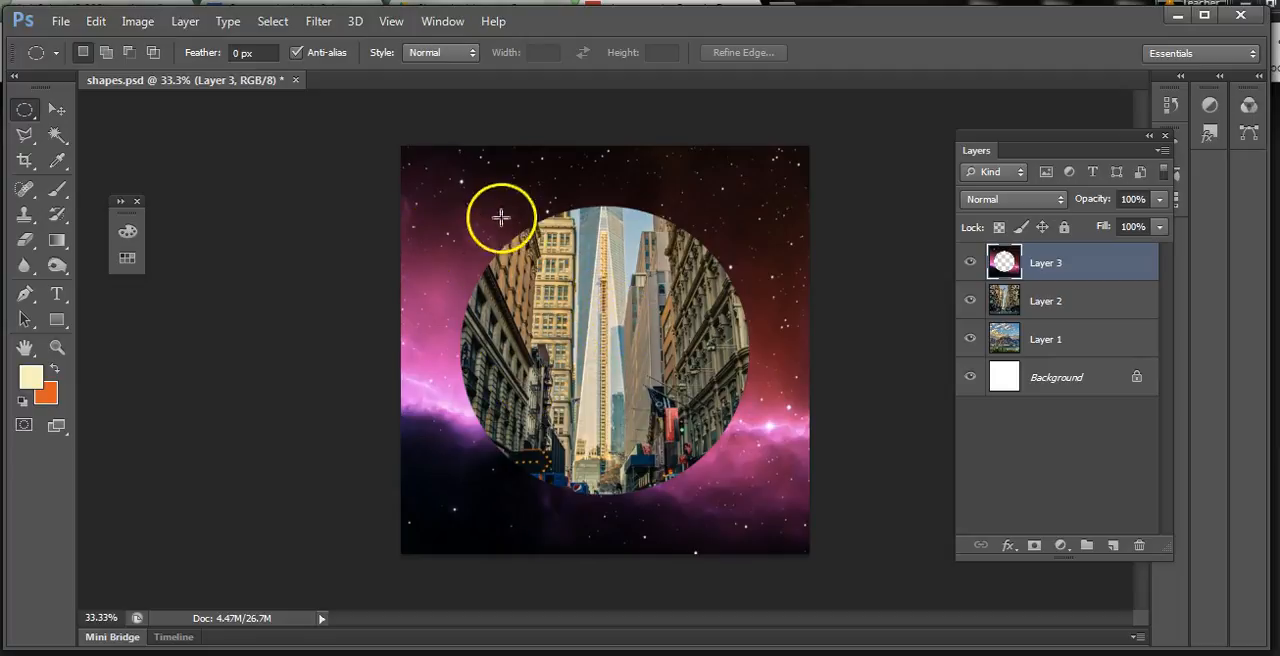
Step: Paste the cut circle as Layer 4 and Free Transform it down to about 63%
left_click(96, 20)
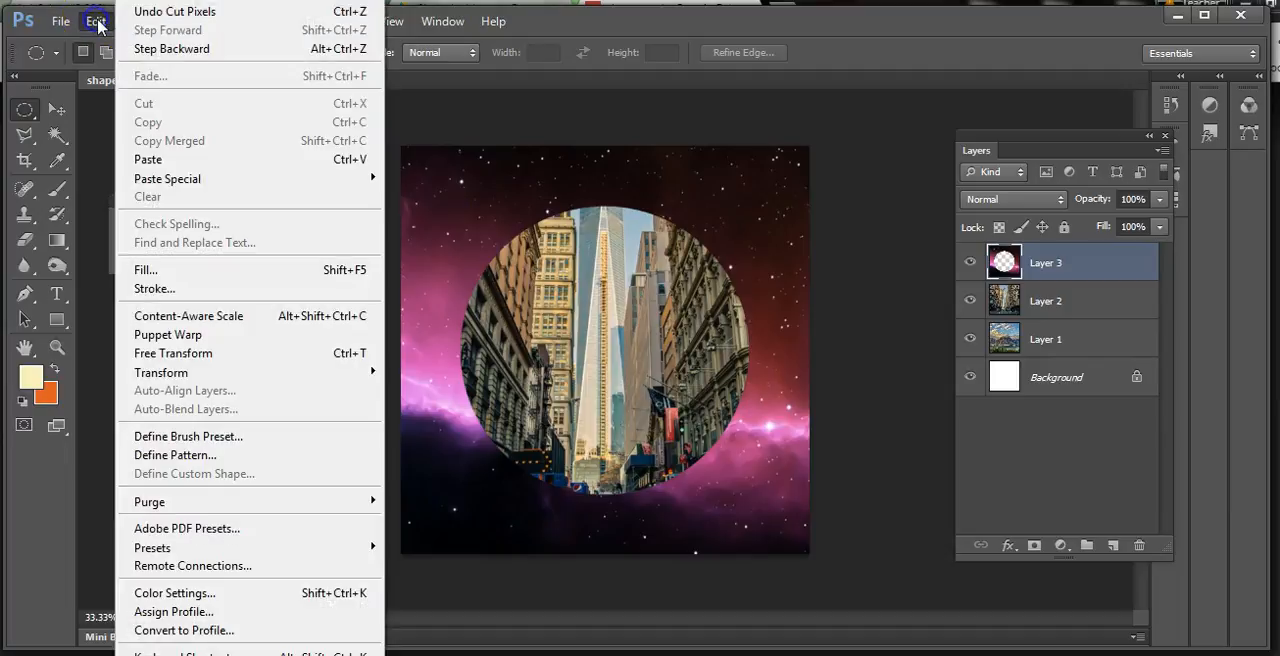
left_click(148, 160)
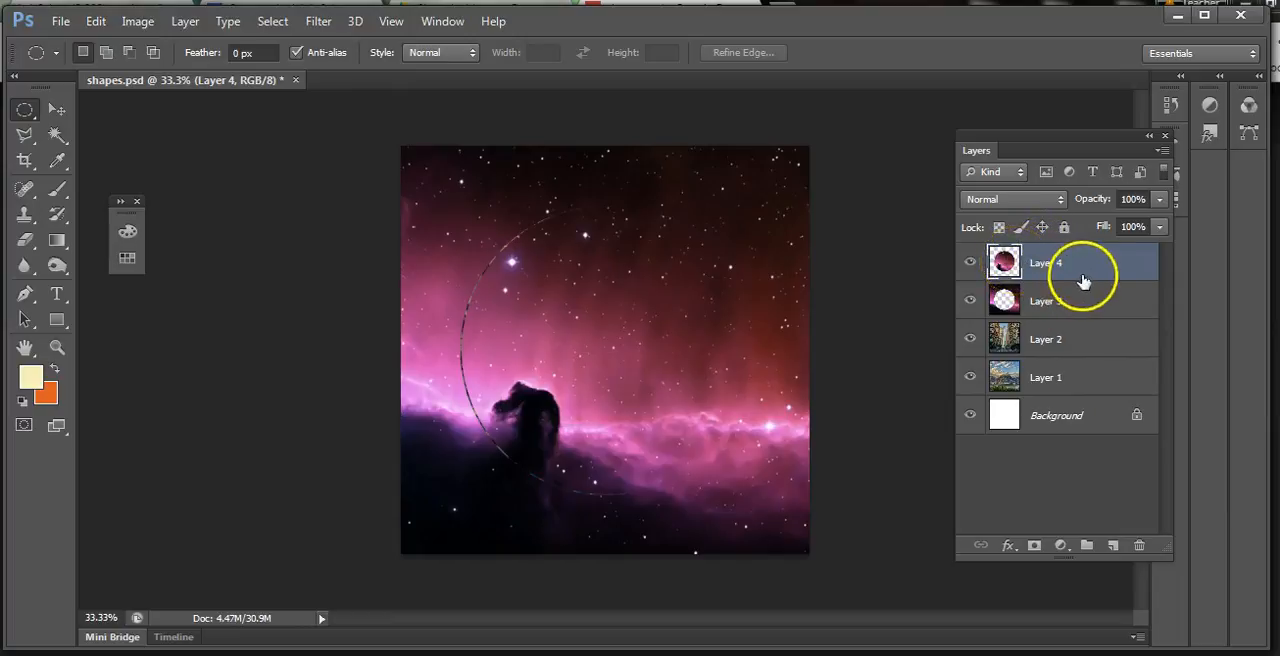
mouse_move(890, 270)
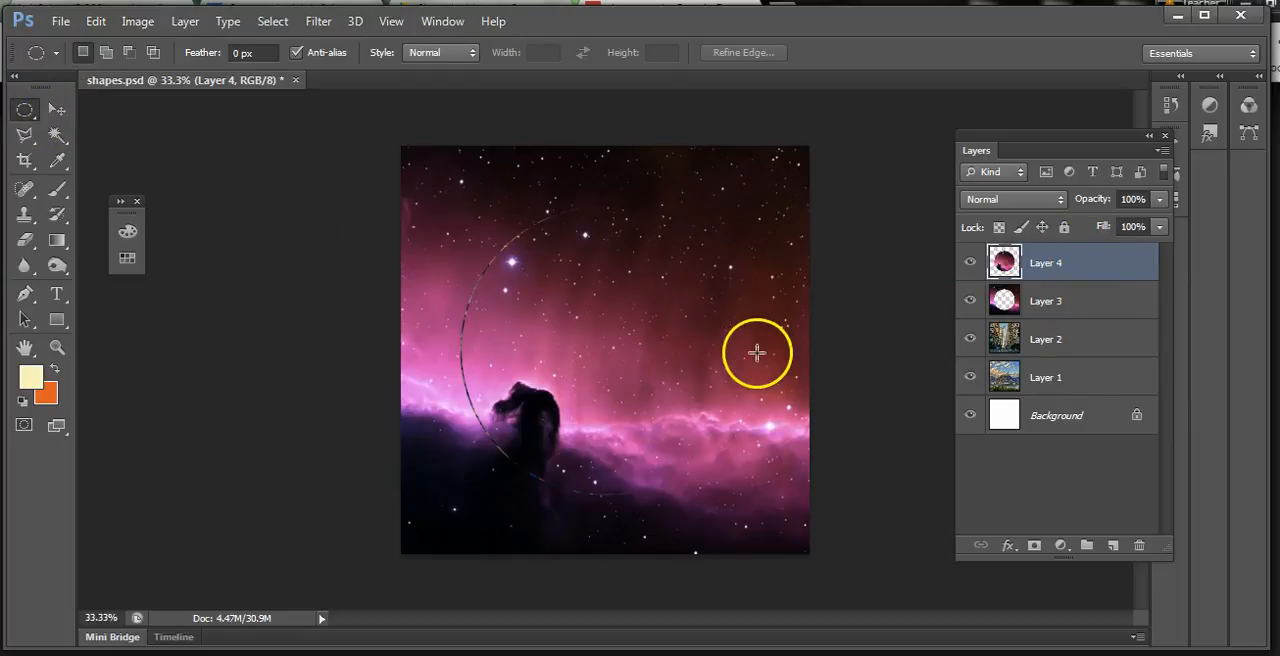
key("ctrl+t")
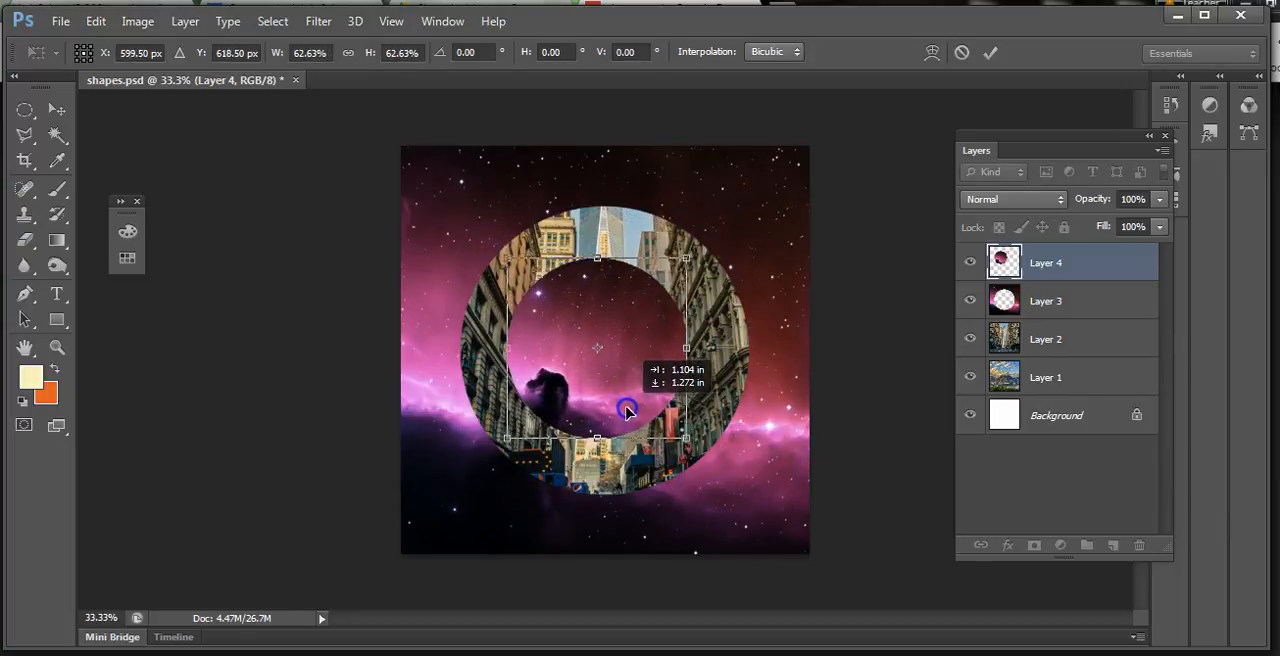
left_click_drag(624, 410, 644, 412)
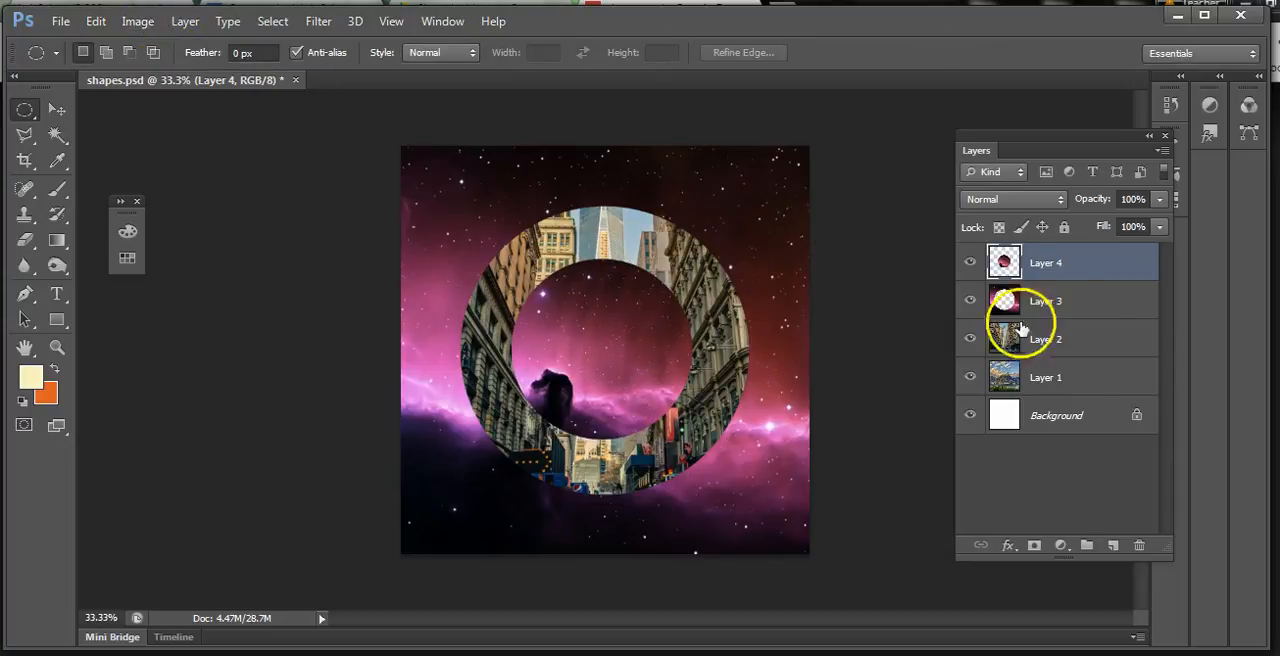
left_click(138, 20)
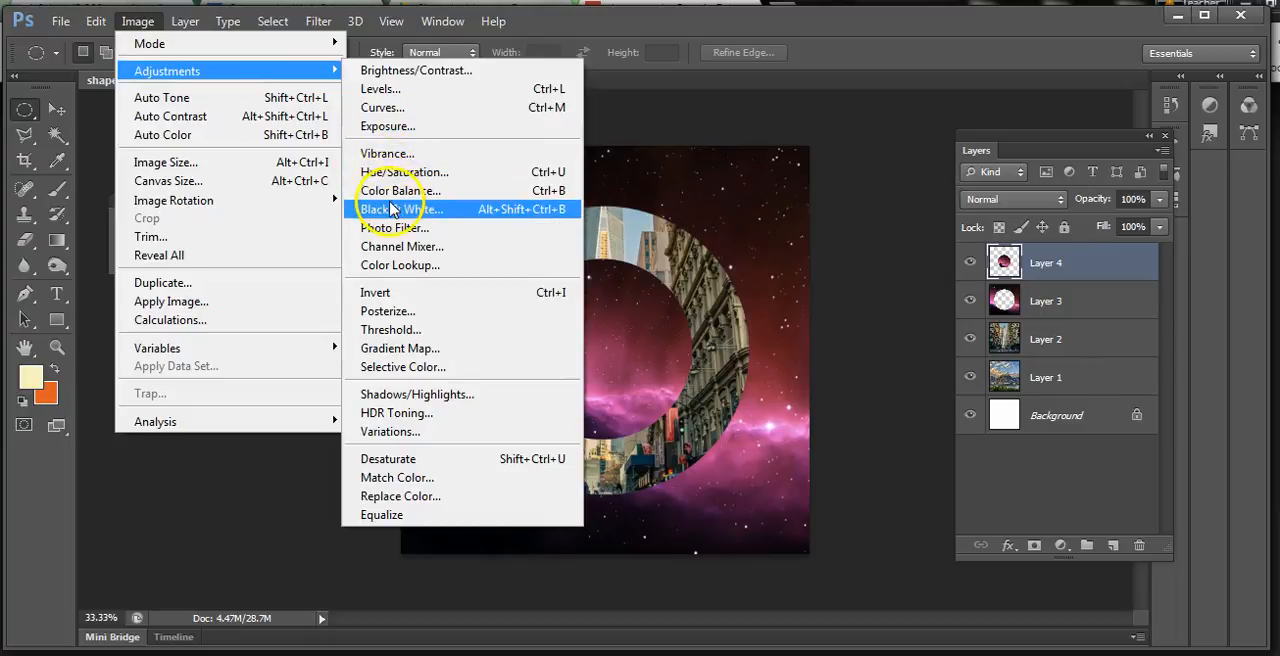
mouse_move(400, 190)
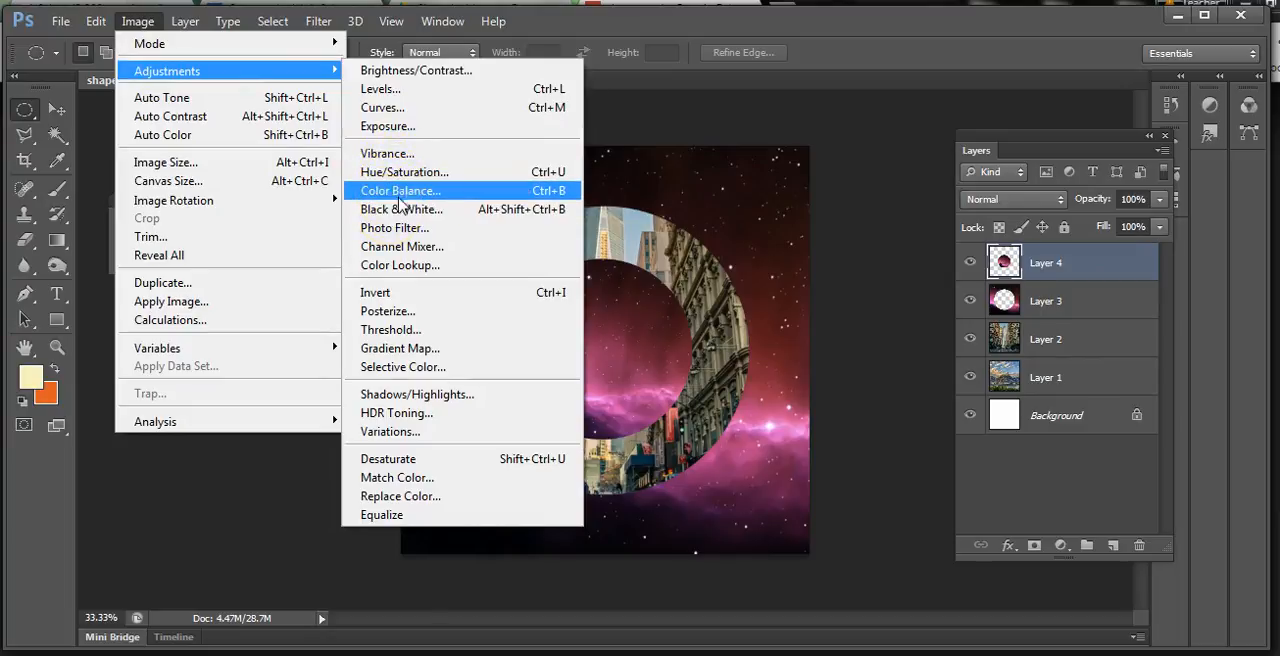
mouse_move(382, 108)
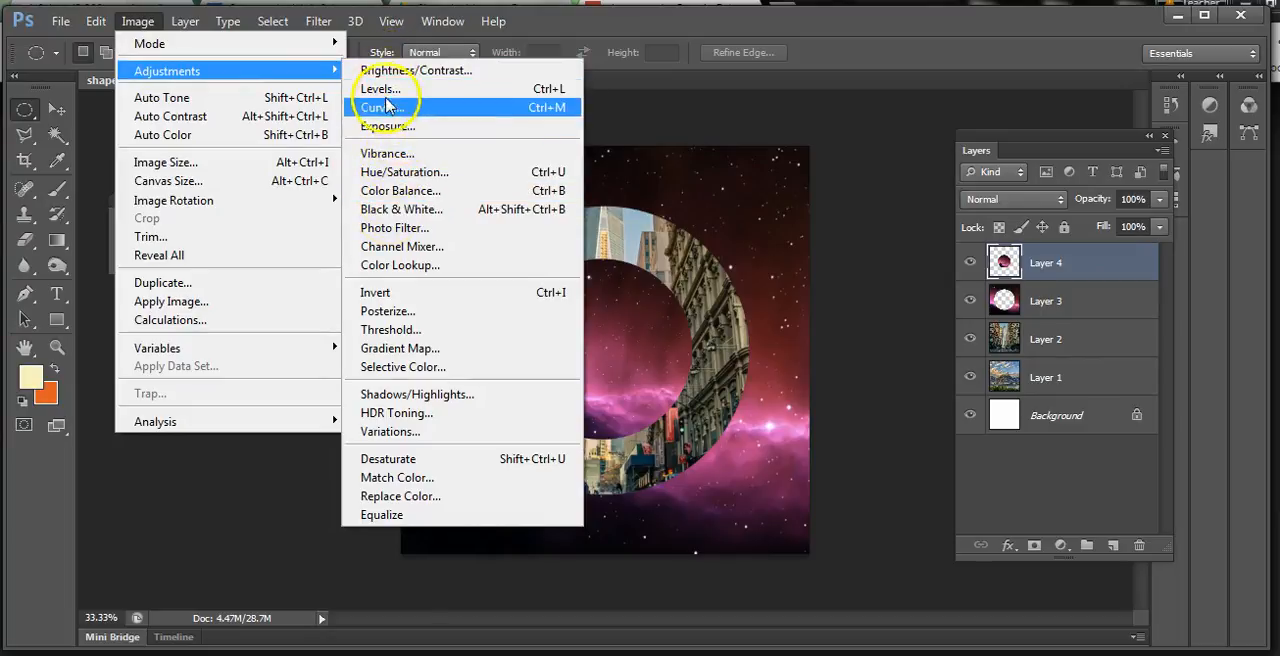
mouse_move(394, 226)
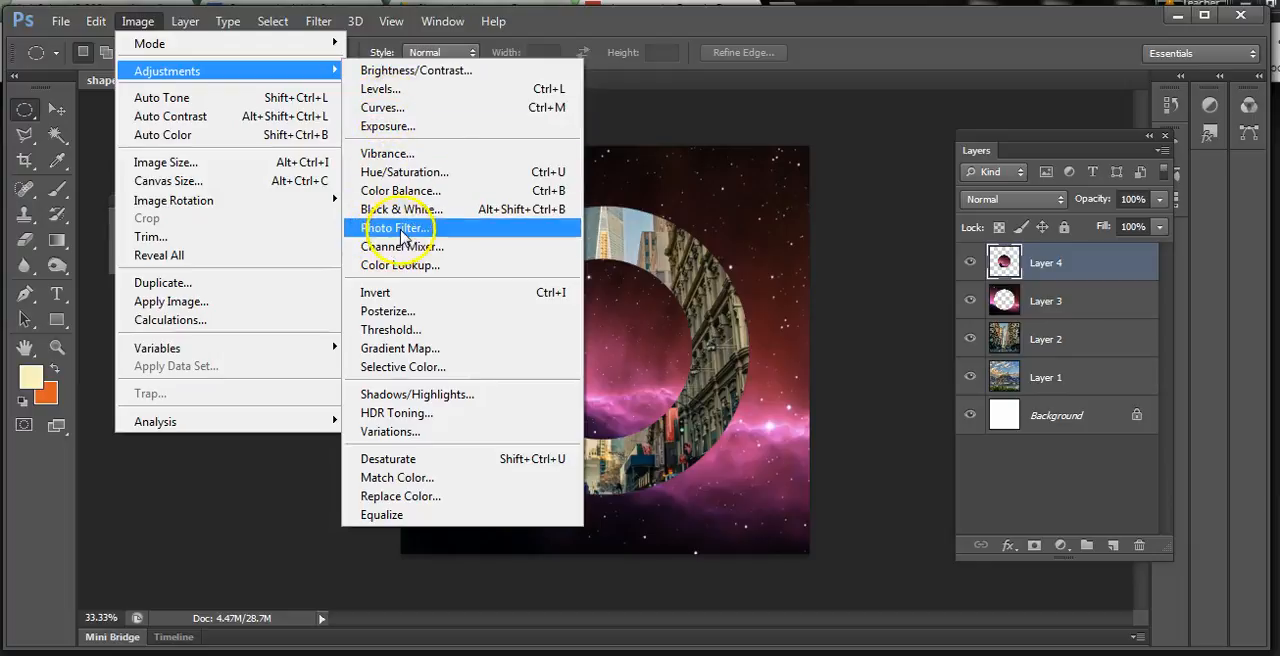
mouse_move(400, 208)
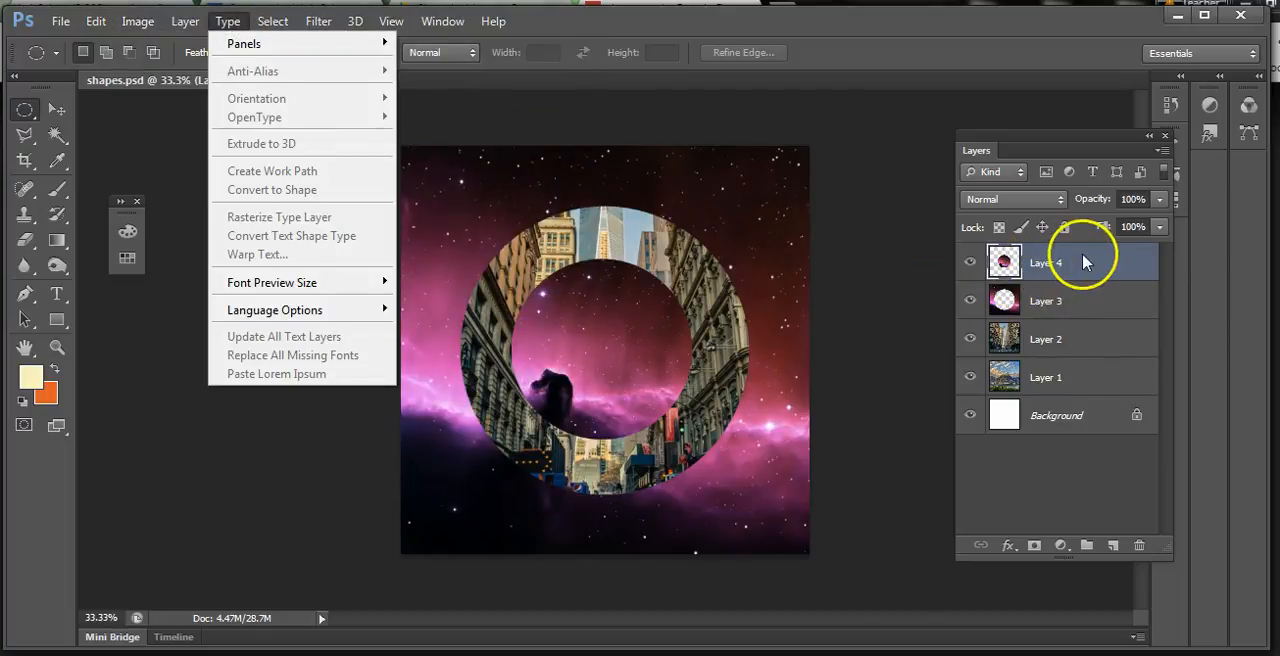
Step: Duplicate Layer 4 and shrink the copy to about 61% inside the ring
right_click(1084, 262)
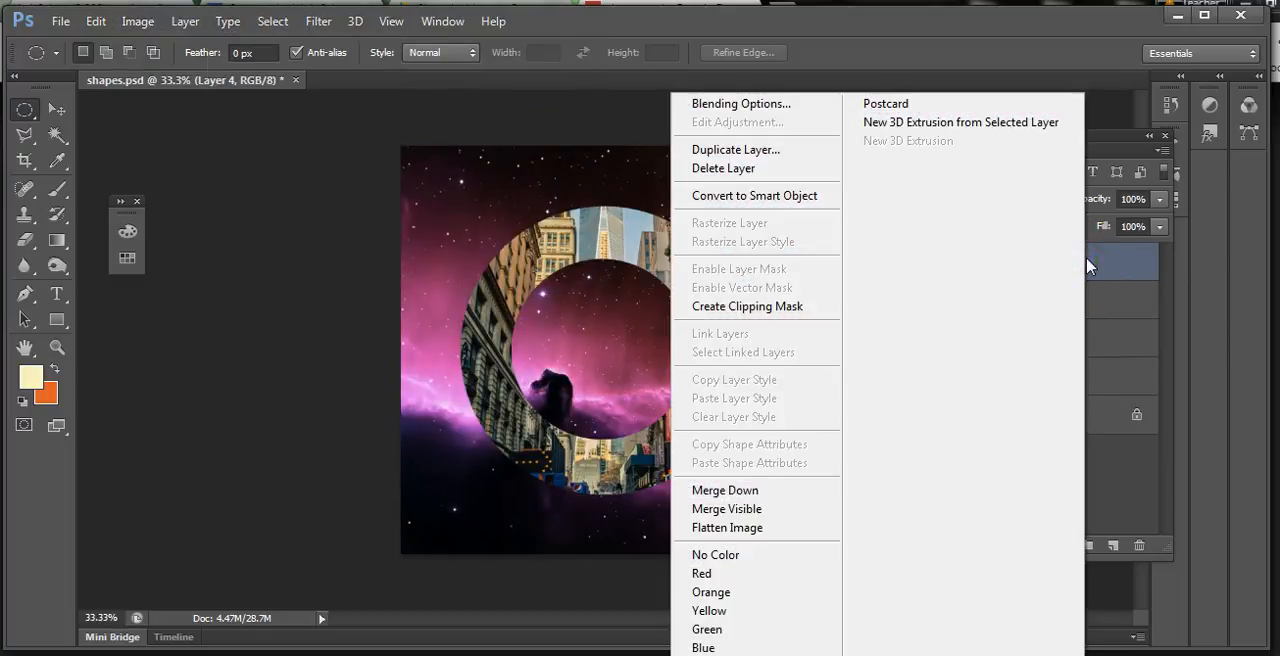
mouse_move(736, 148)
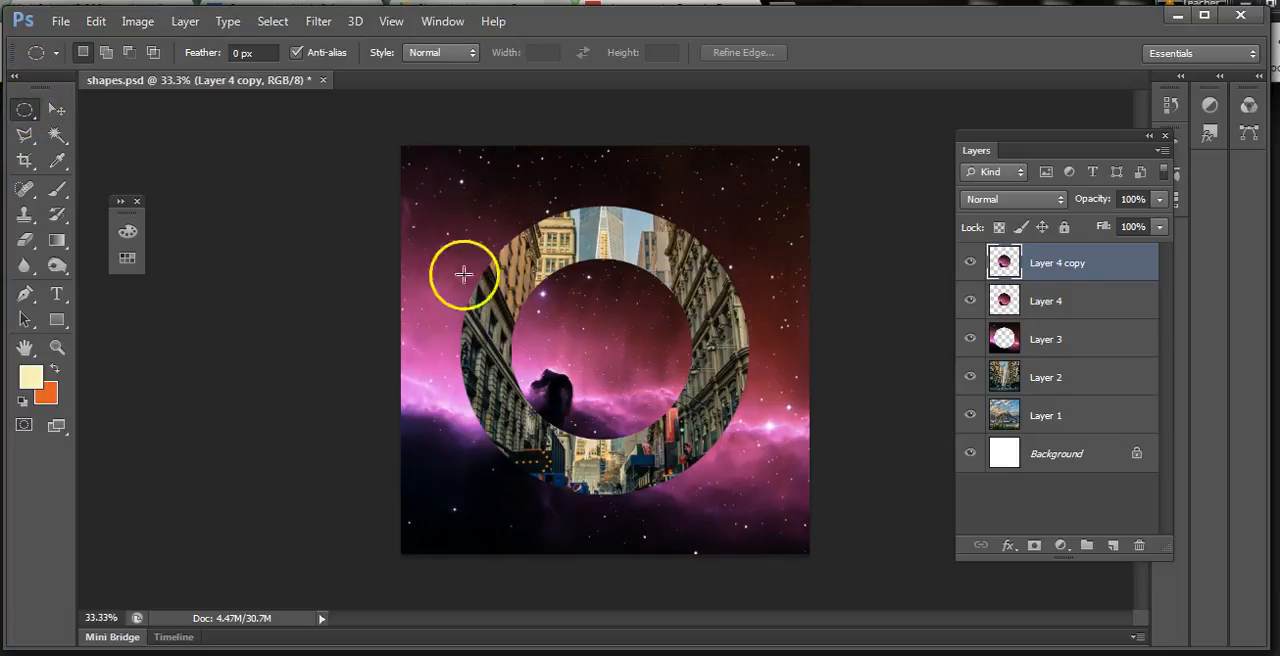
mouse_move(660, 414)
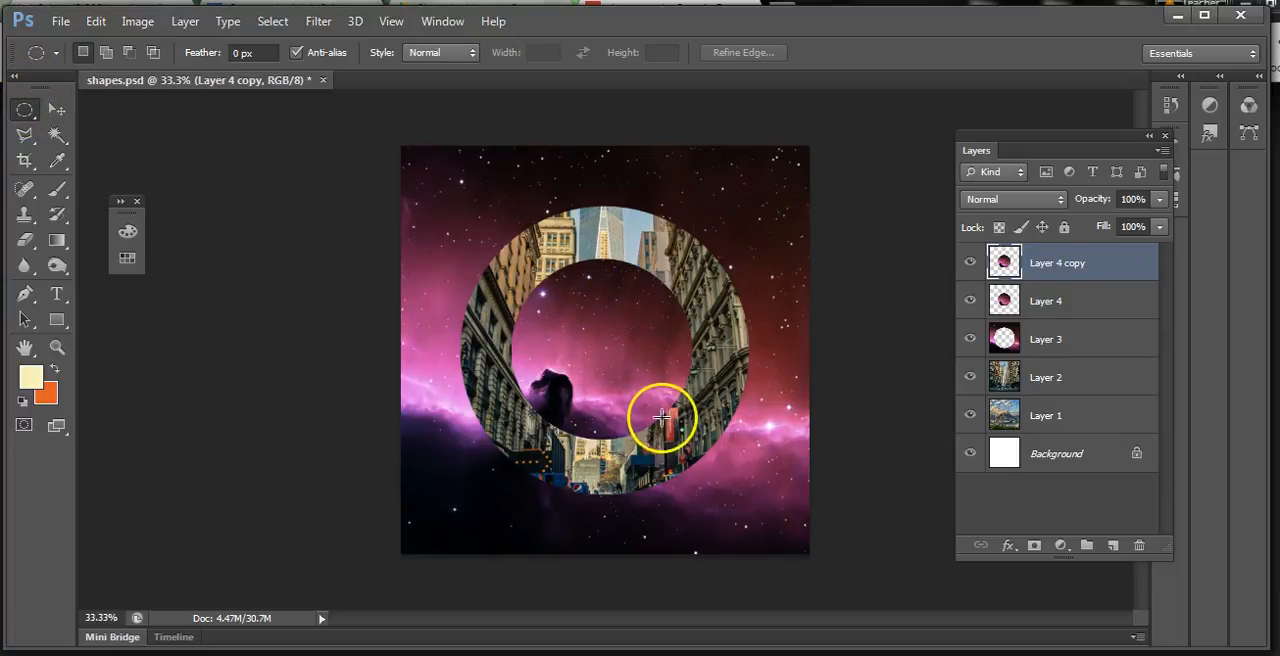
mouse_move(16, 104)
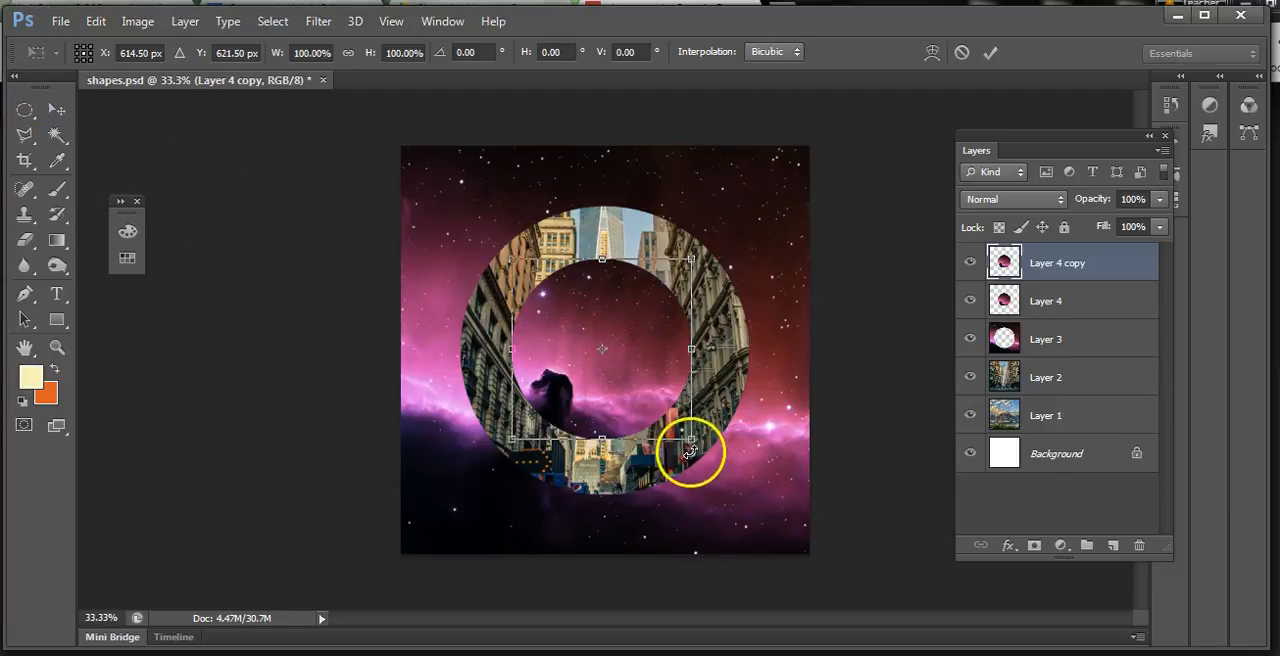
left_click_drag(690, 440, 656, 410)
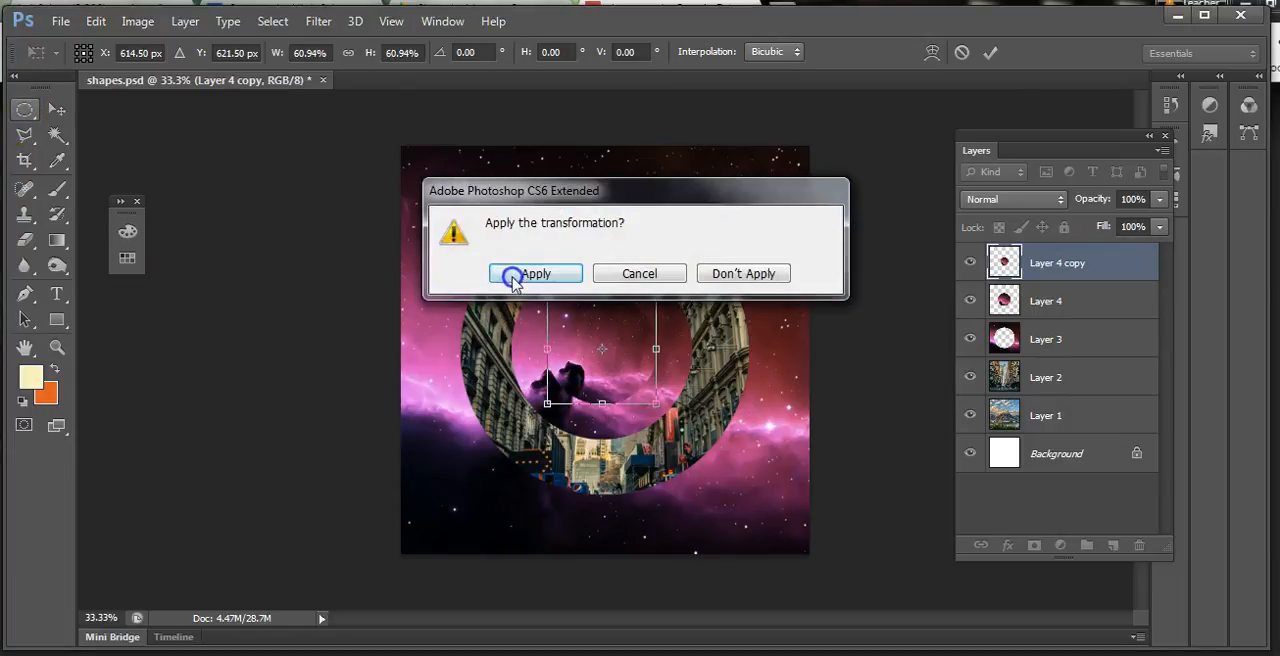
left_click(536, 272)
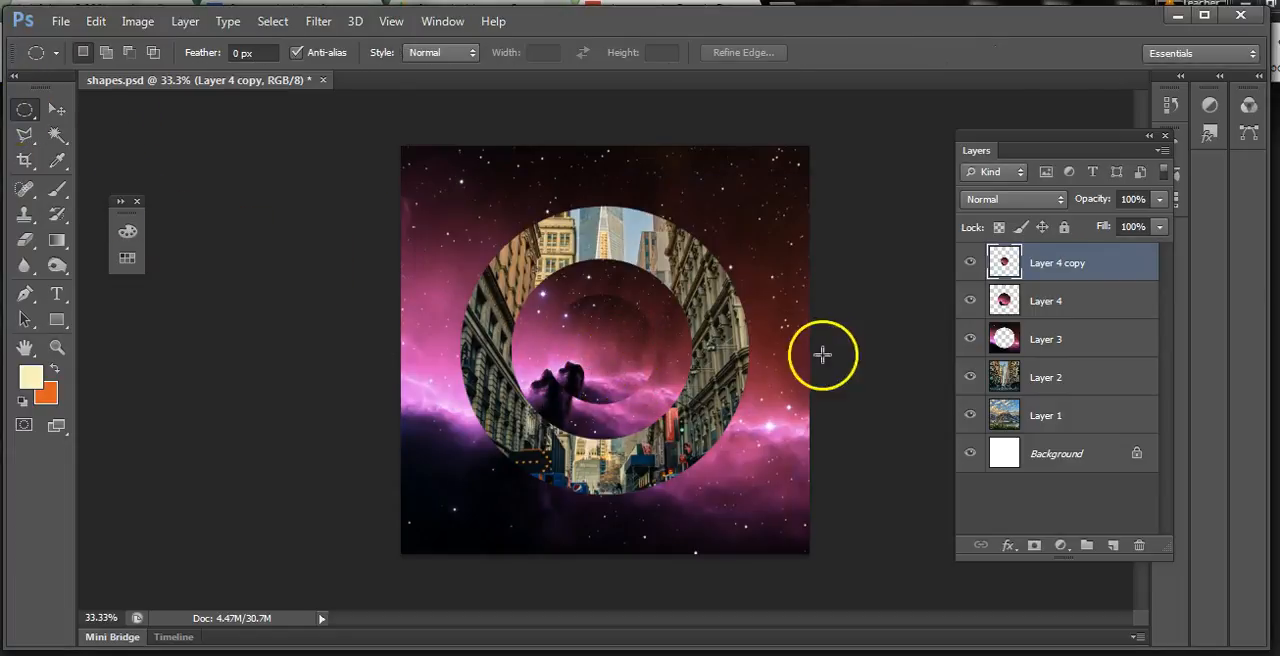
Step: Duplicate Layer 4 copy as 'circle small' and shrink it to about 66%
right_click(1056, 262)
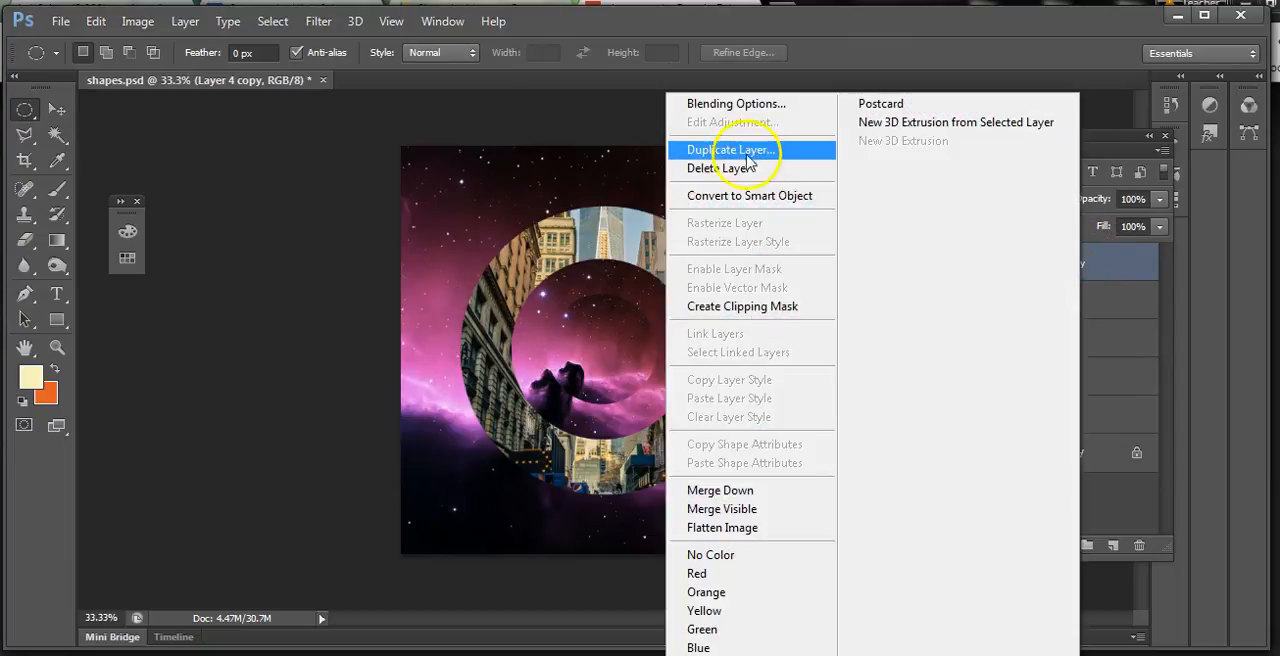
left_click(728, 150)
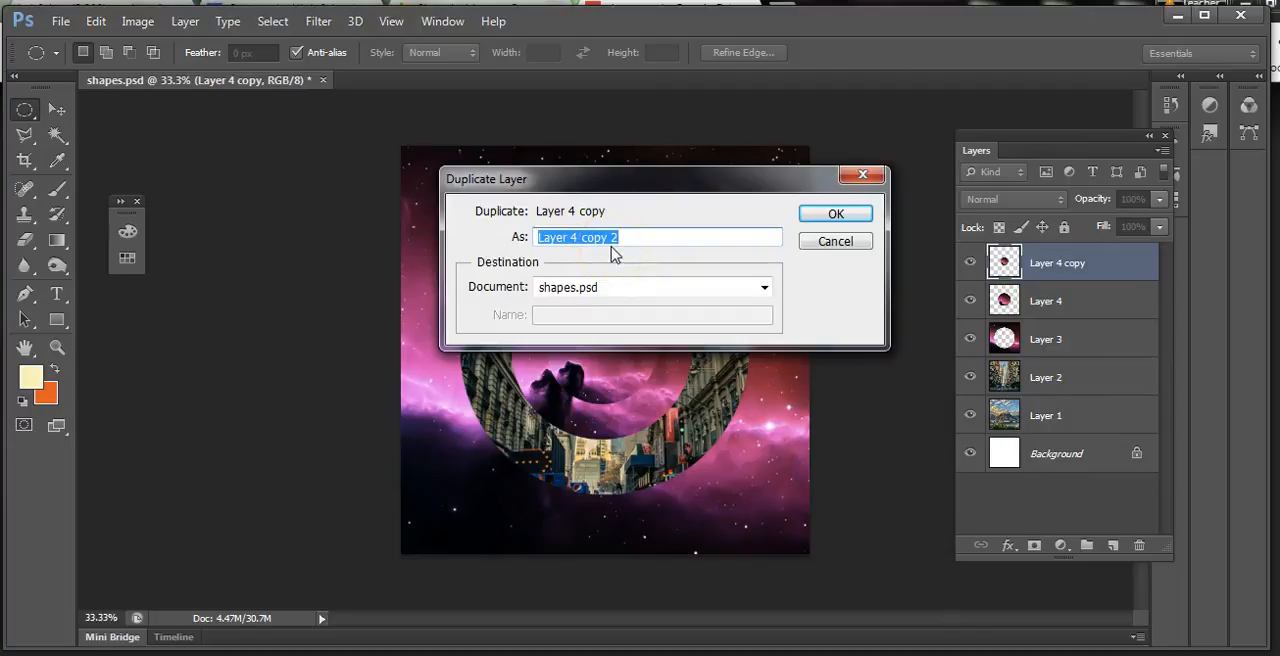
type("circle")
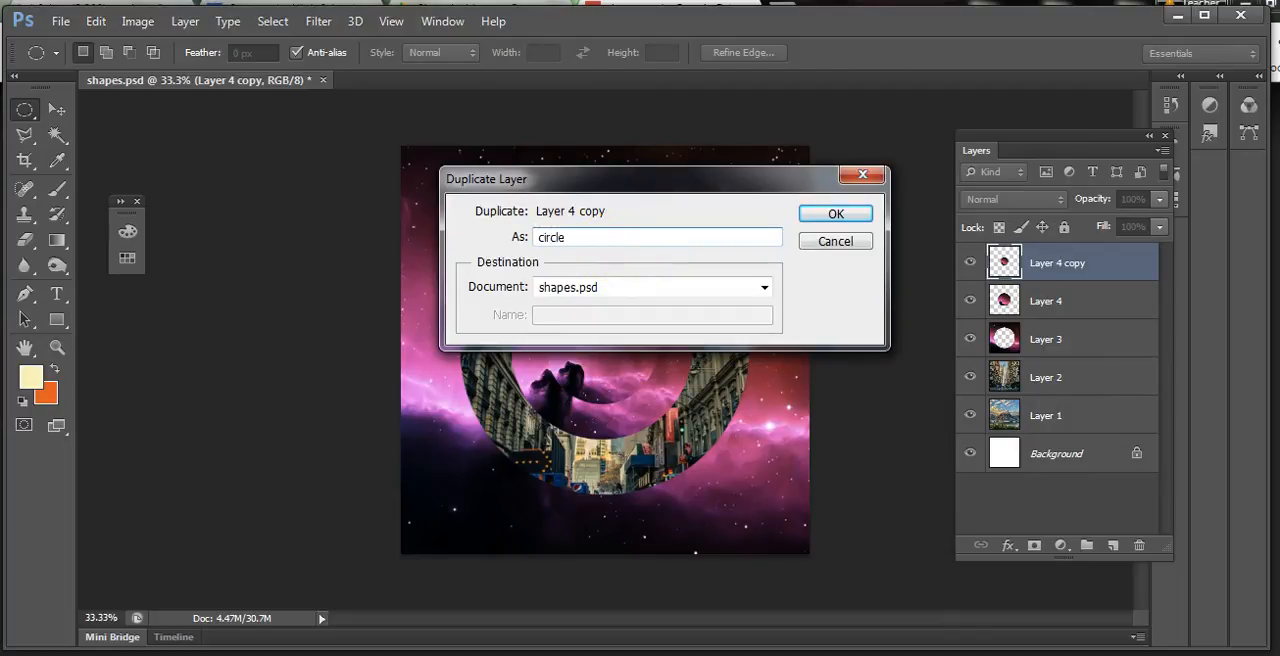
type("small")
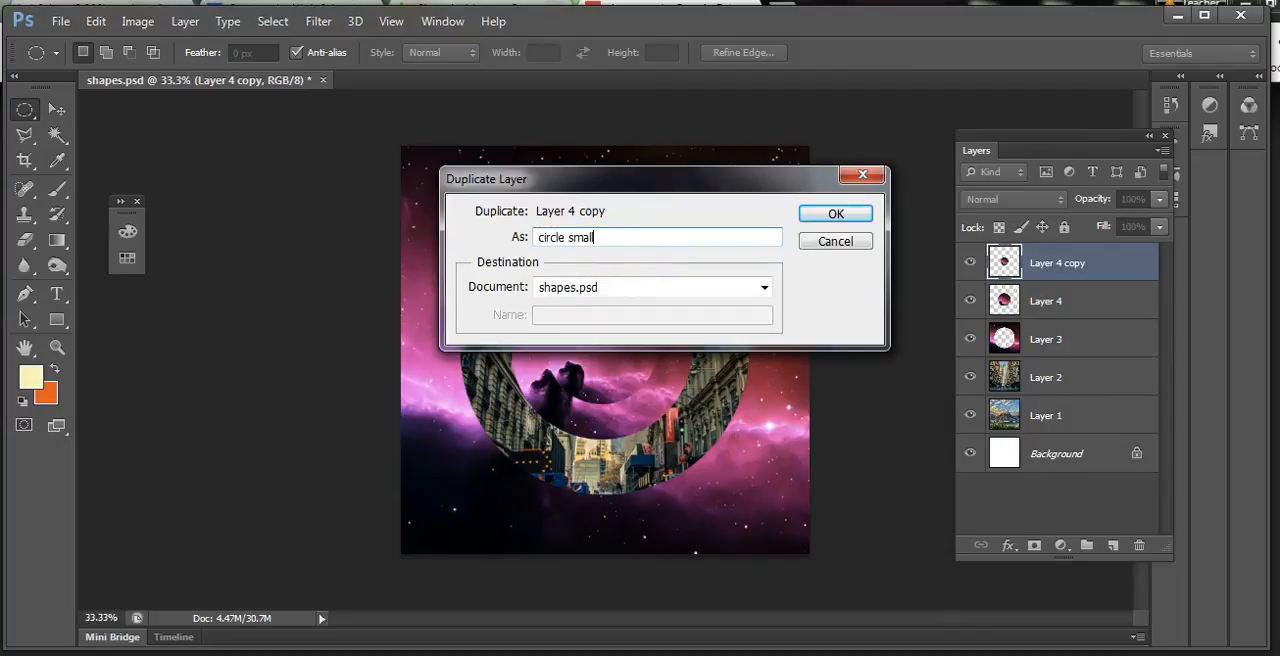
left_click(836, 212)
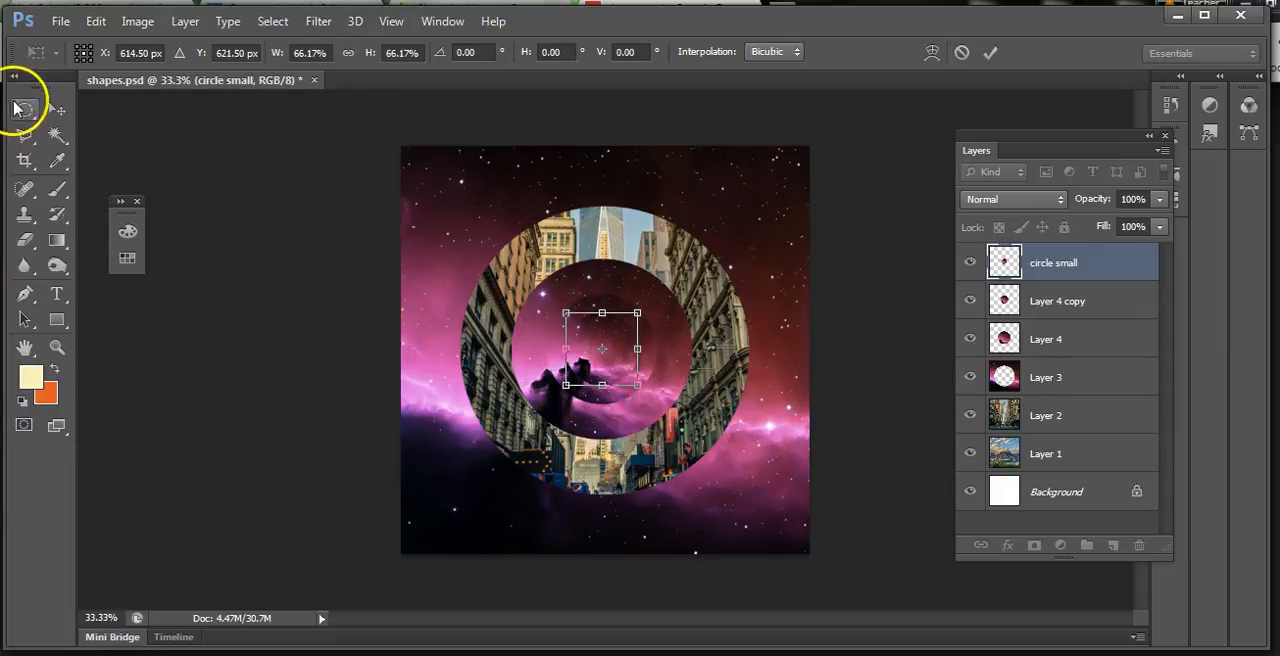
left_click(24, 110)
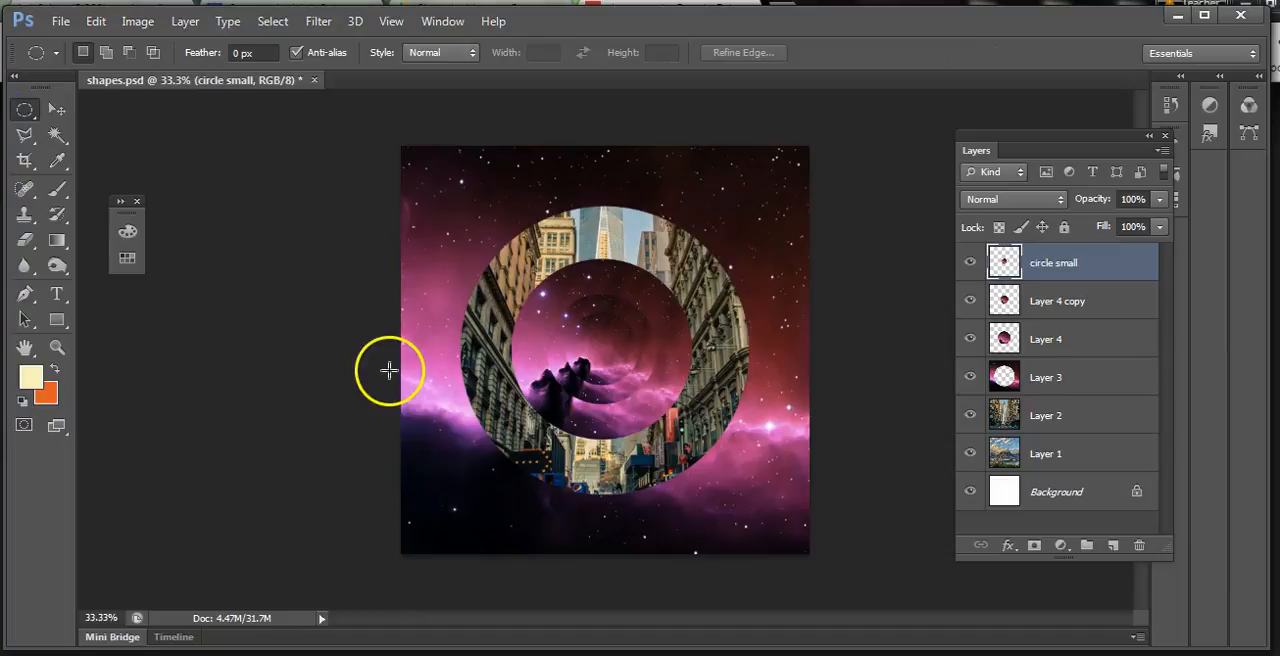
mouse_move(24, 90)
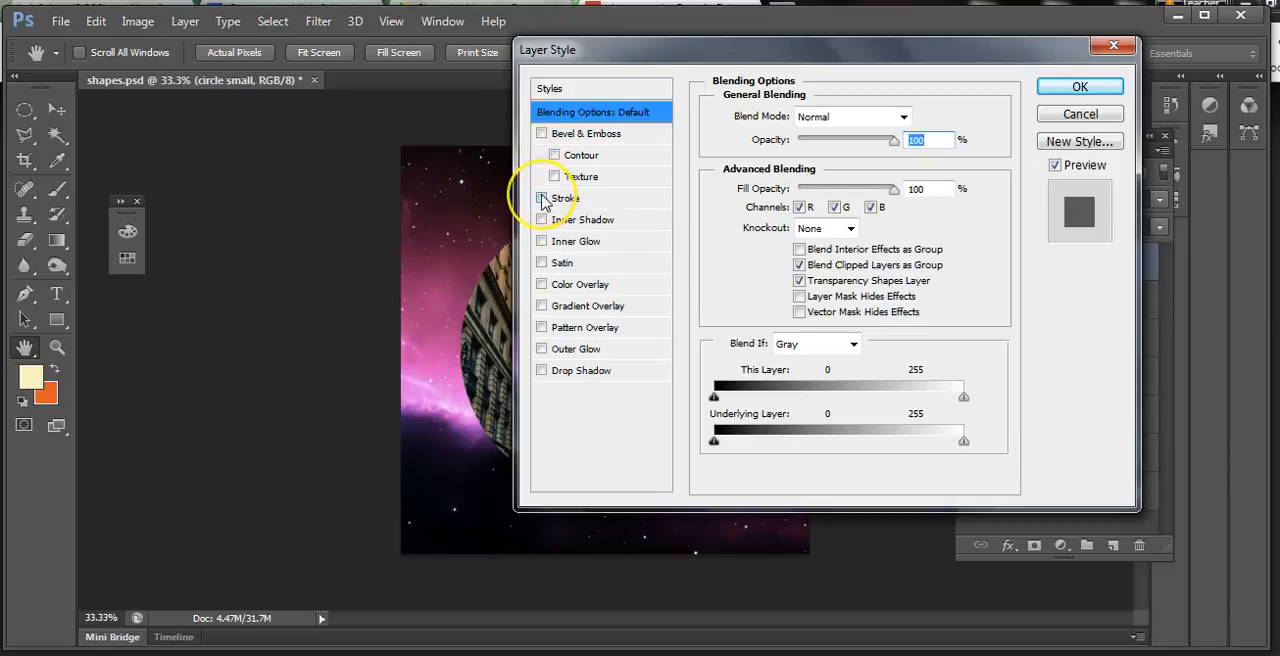
Step: Enable Drop Shadow on circle small with 63% opacity, distance 11, spread 17
left_click(542, 198)
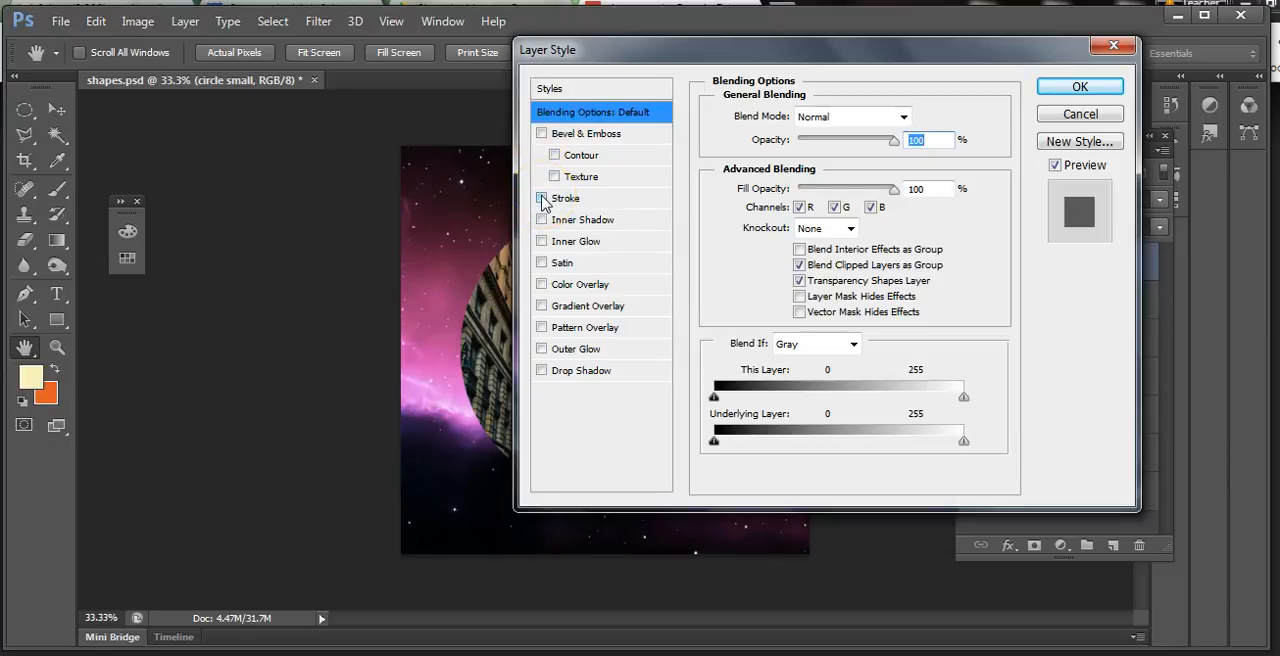
left_click(542, 198)
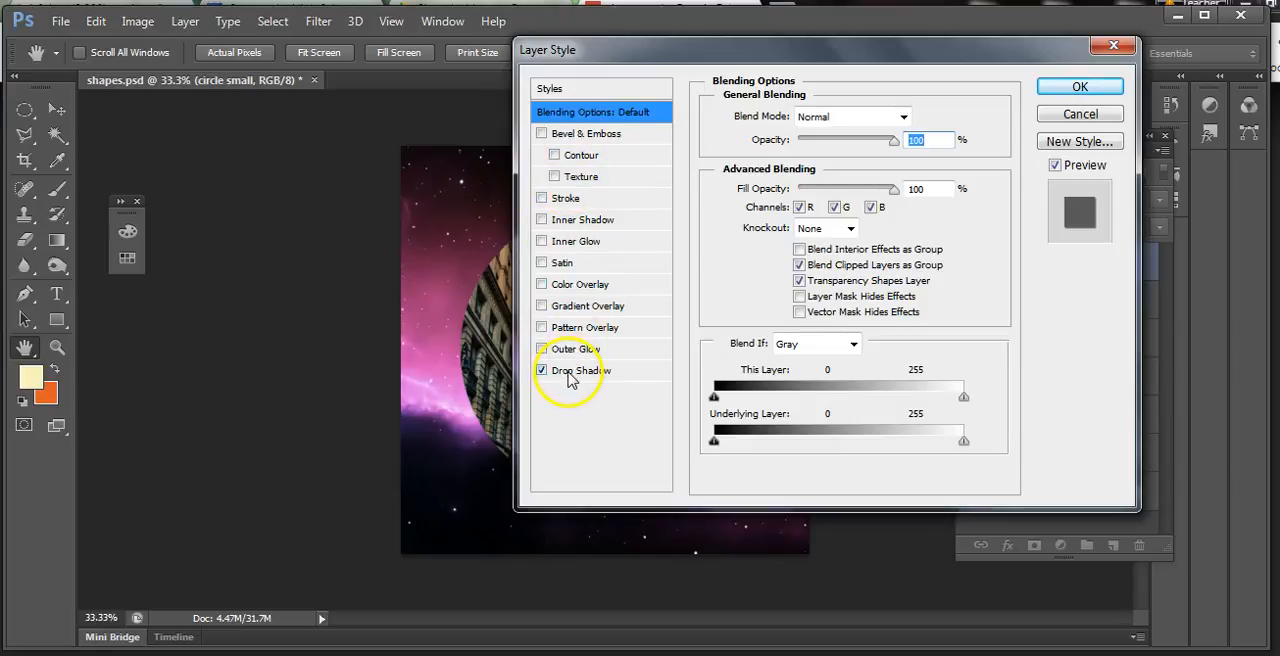
left_click(582, 370)
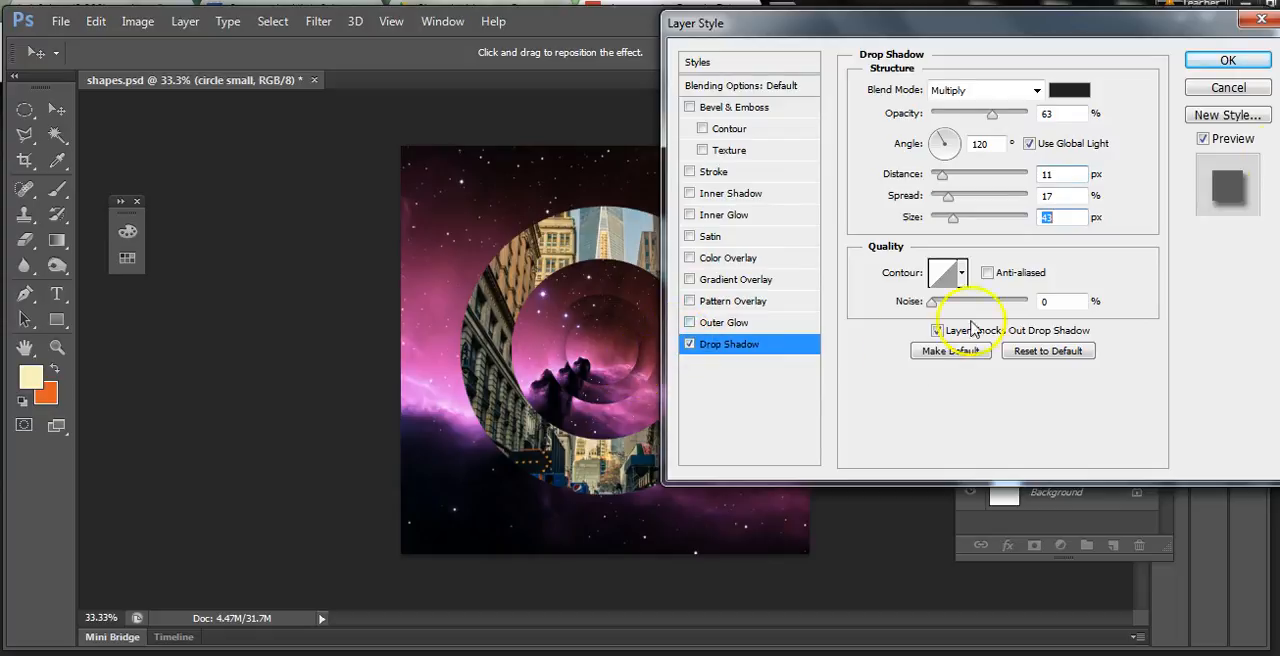
Step: Confirm the Layer Style dialog to apply the drop shadow
left_click(1228, 60)
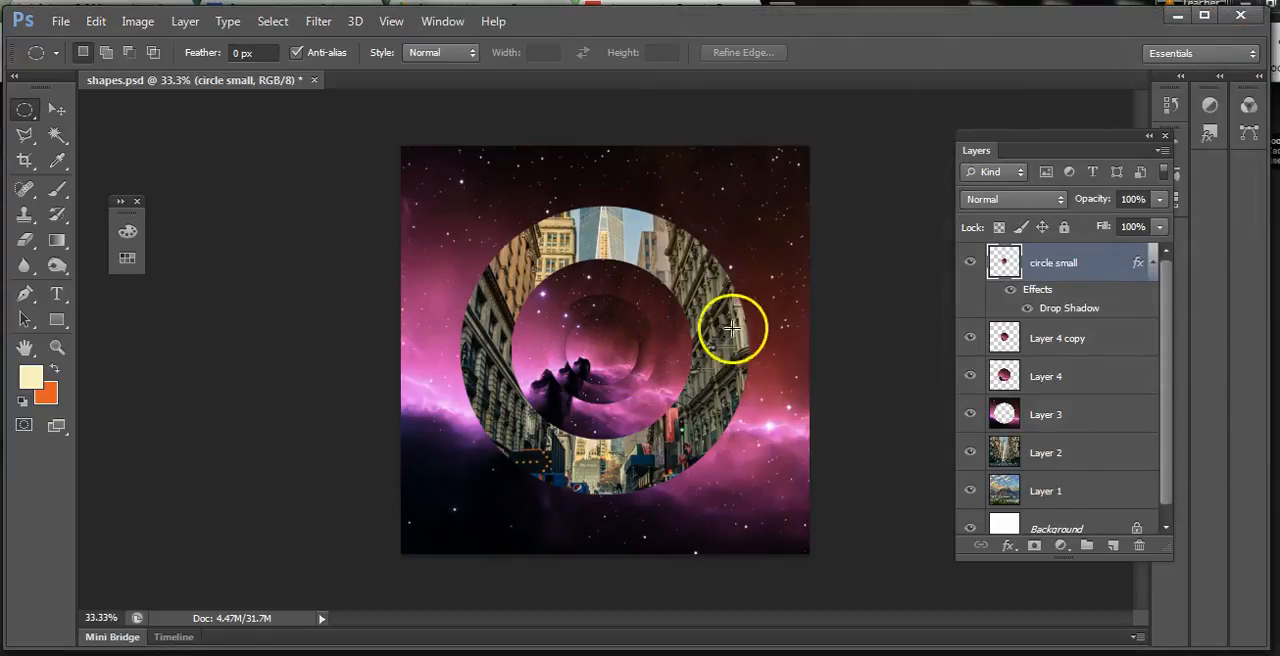
mouse_move(632, 330)
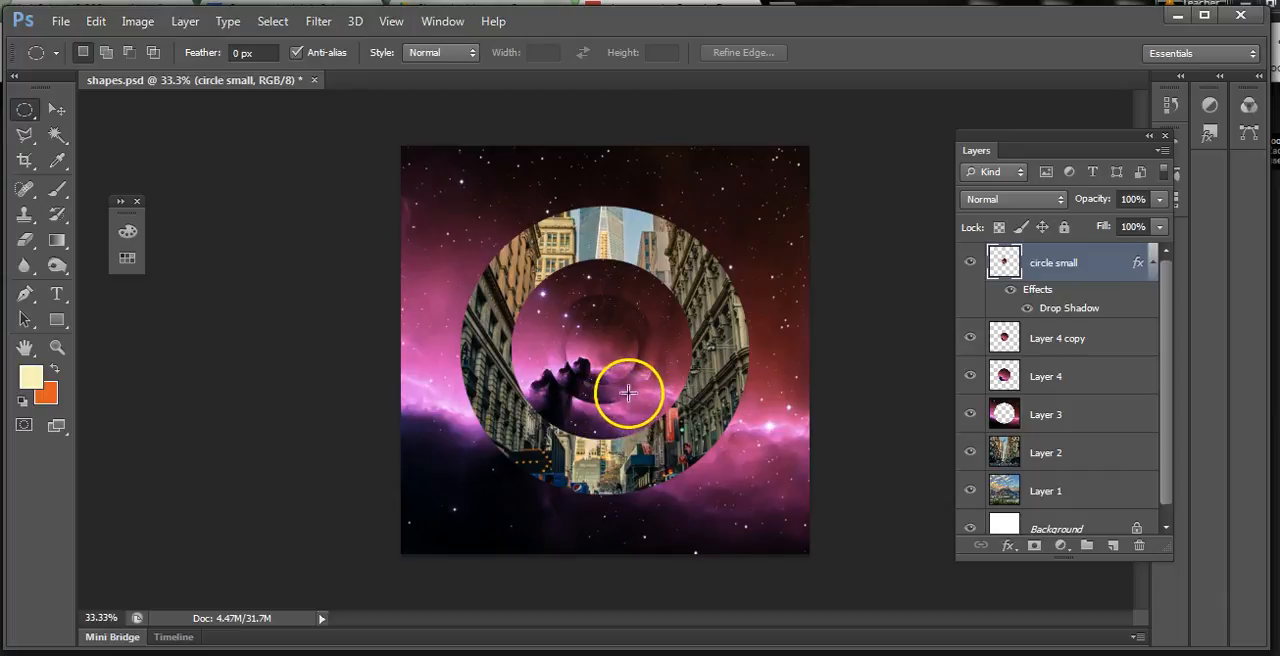
mouse_move(660, 288)
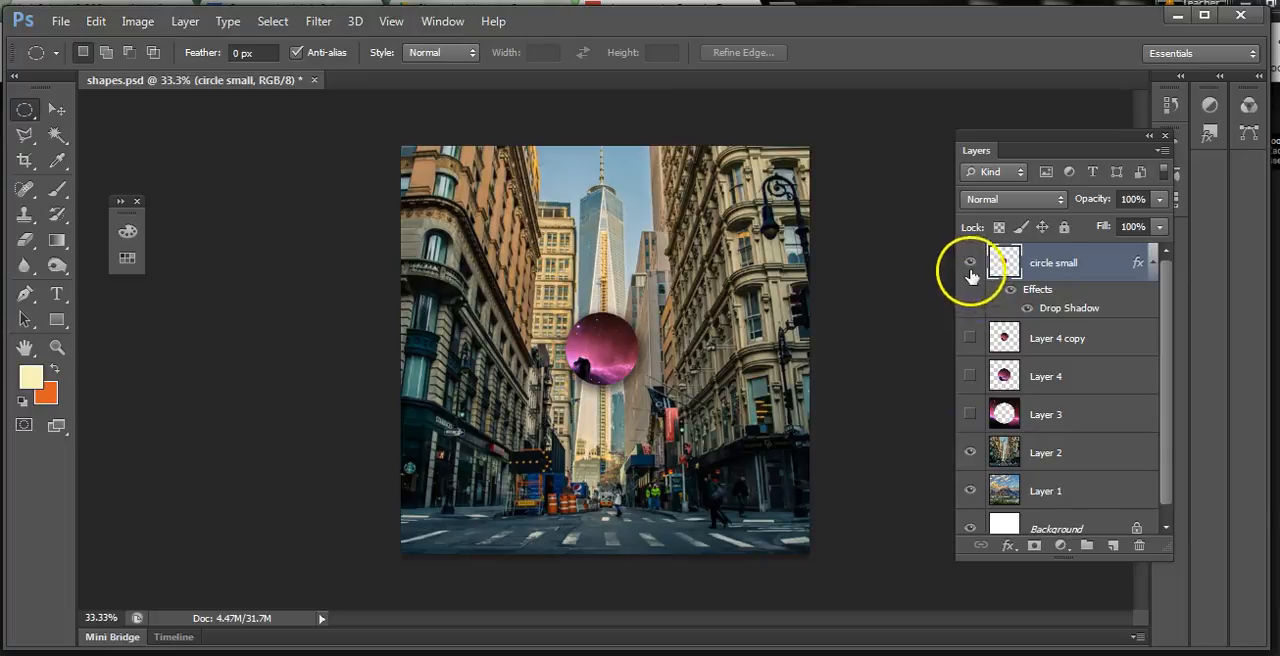
Step: Hide circle small and outline a triangle around the central tower with the Polygonal Lasso
left_click(968, 262)
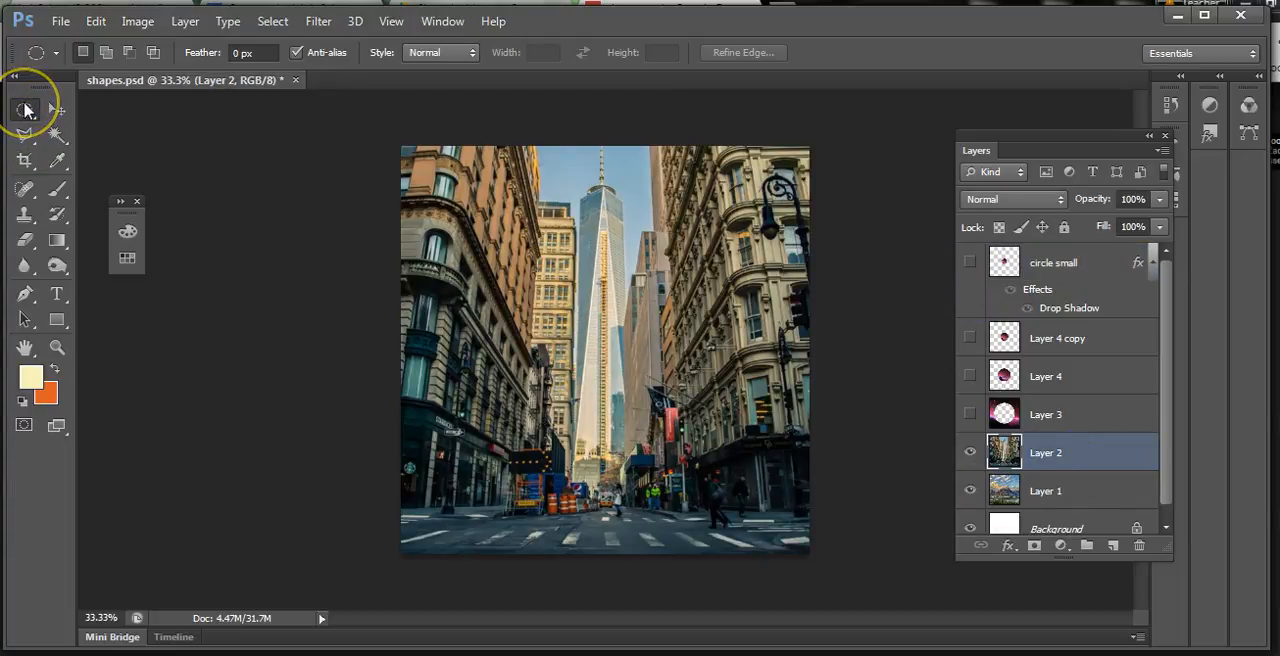
mouse_move(24, 110)
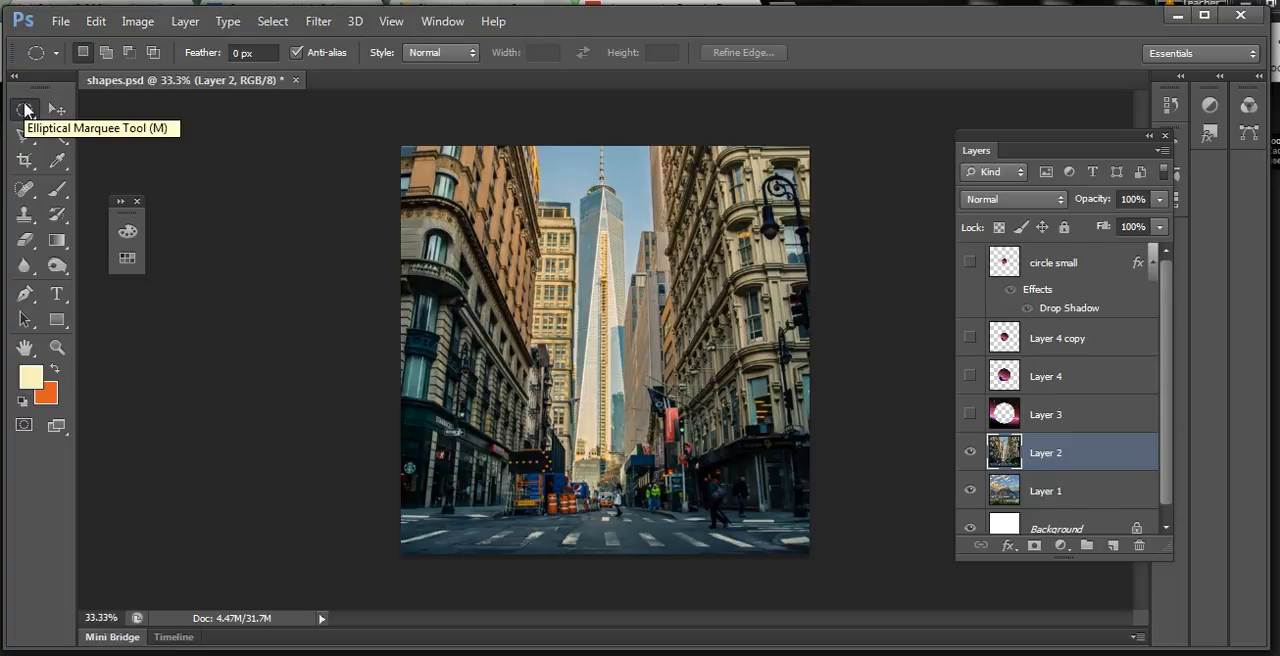
mouse_move(24, 136)
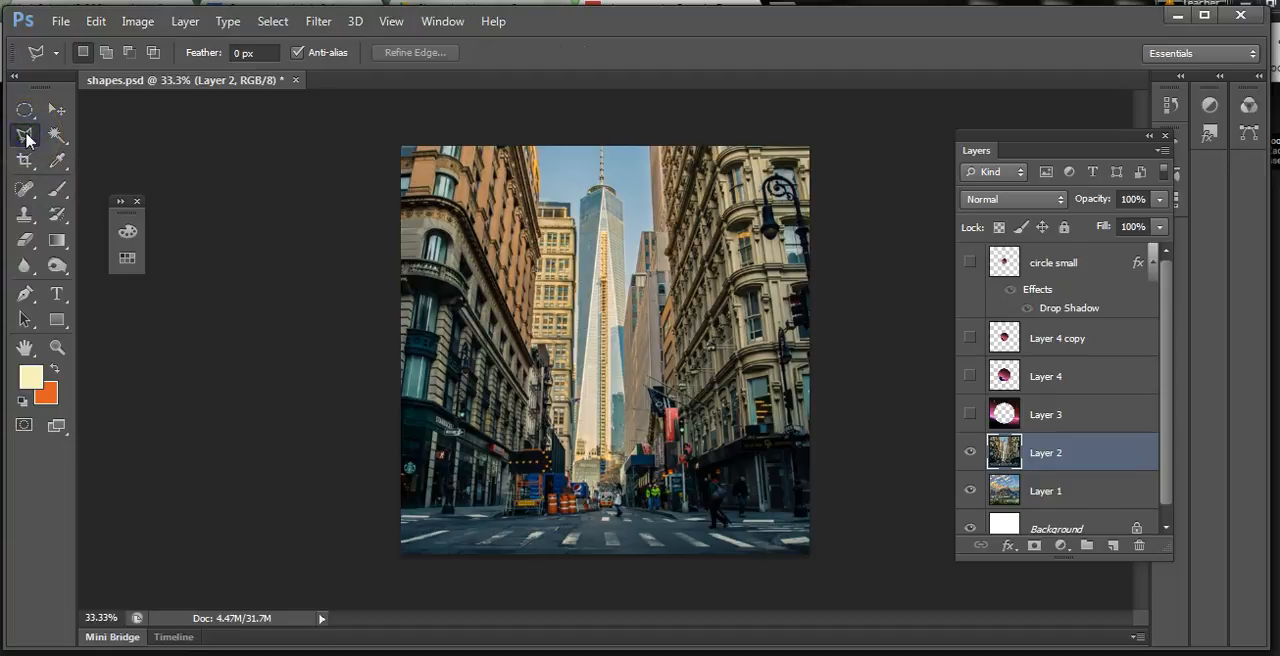
left_click(24, 136)
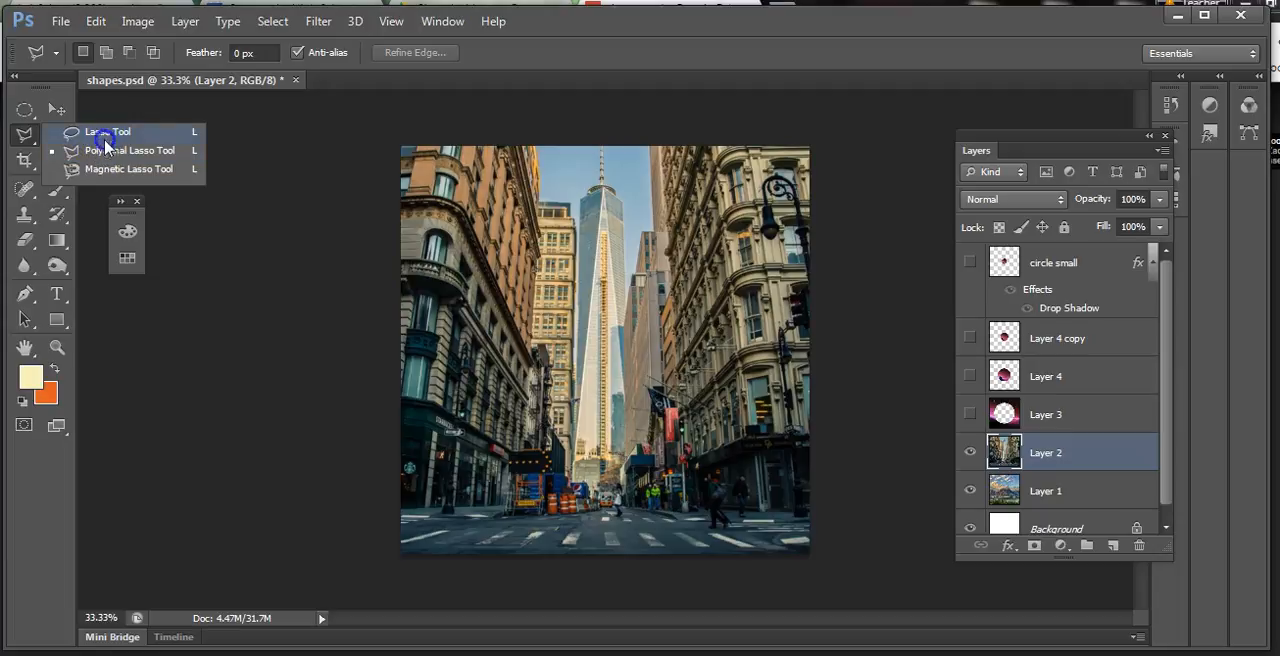
mouse_move(108, 156)
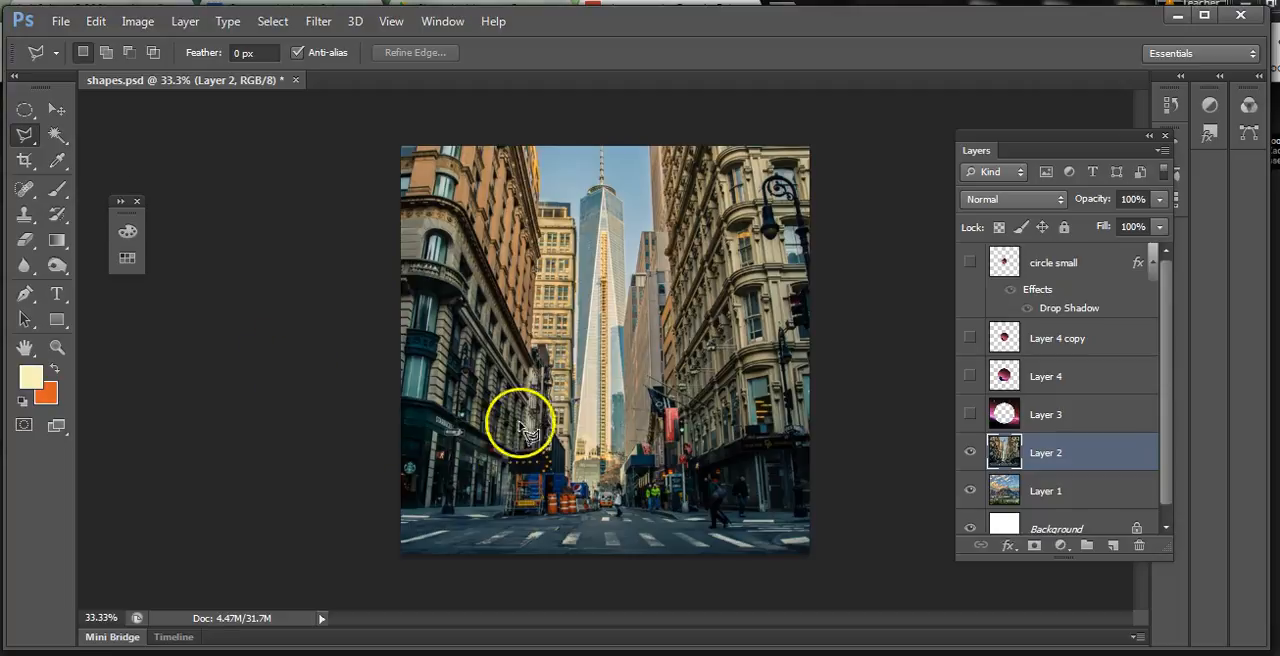
left_click_drag(520, 424, 576, 480)
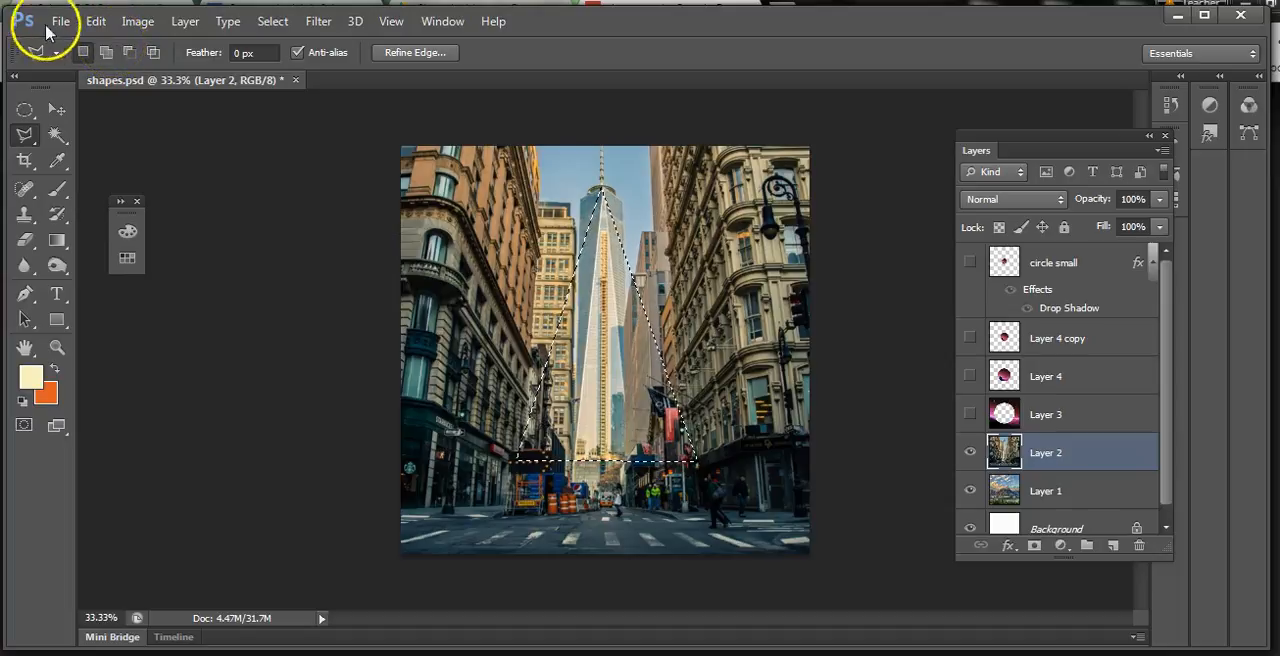
Step: Paste the copied mountains into the triangle selection via Paste Into
left_click(138, 20)
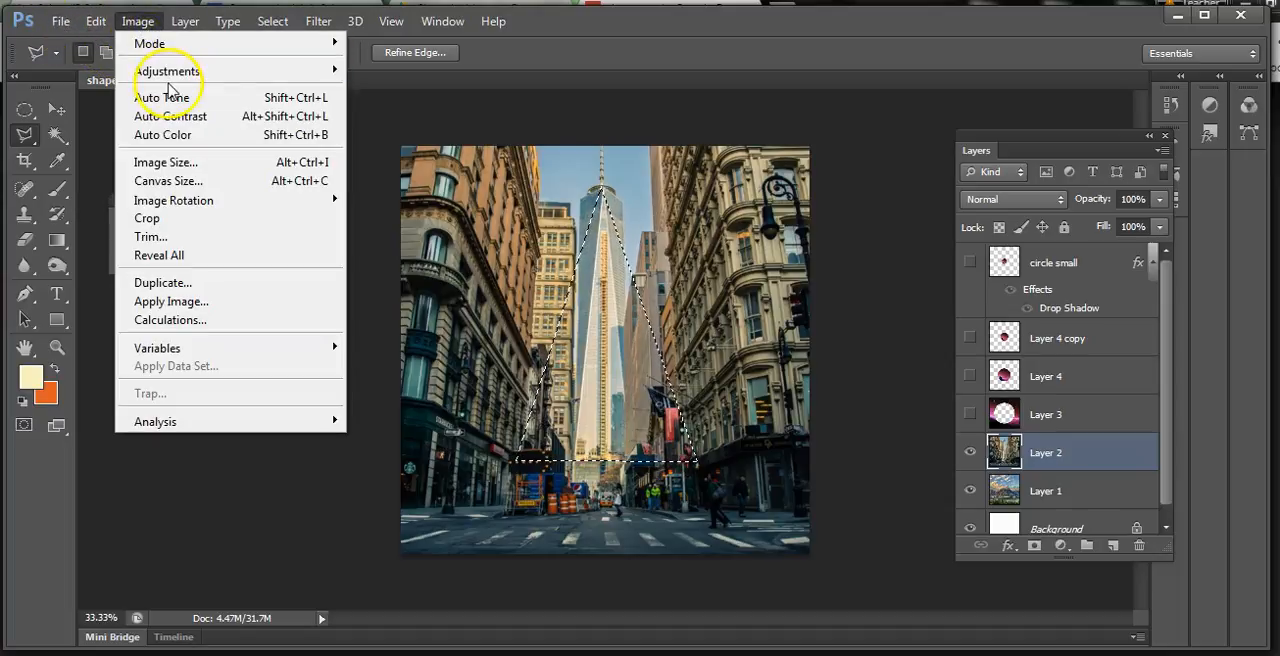
left_click(96, 20)
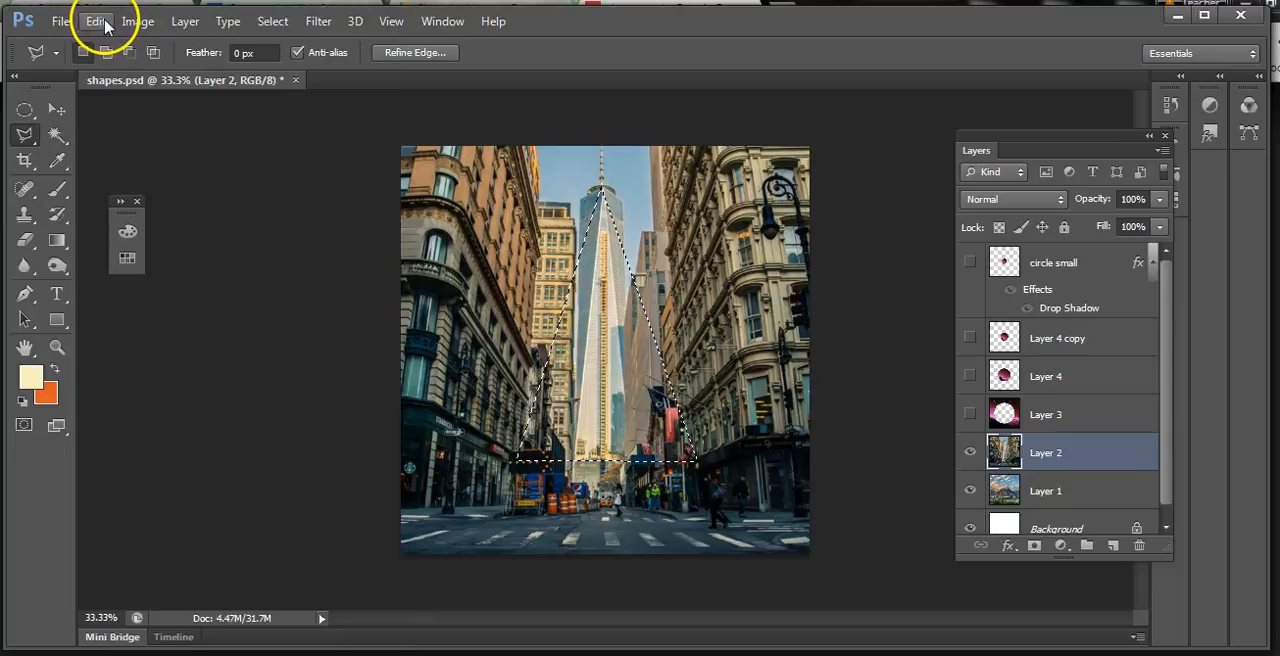
left_click(96, 20)
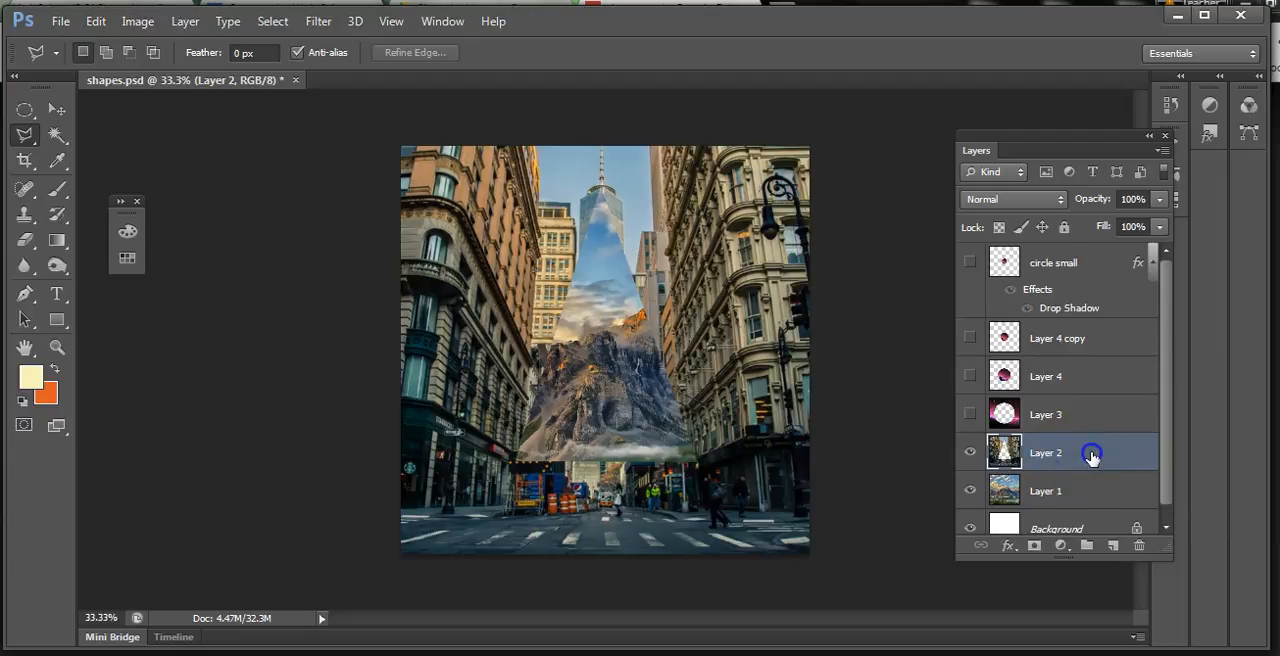
Step: Turn on an Outer Glow effect for Layer 2 and show its settings
double_click(1044, 452)
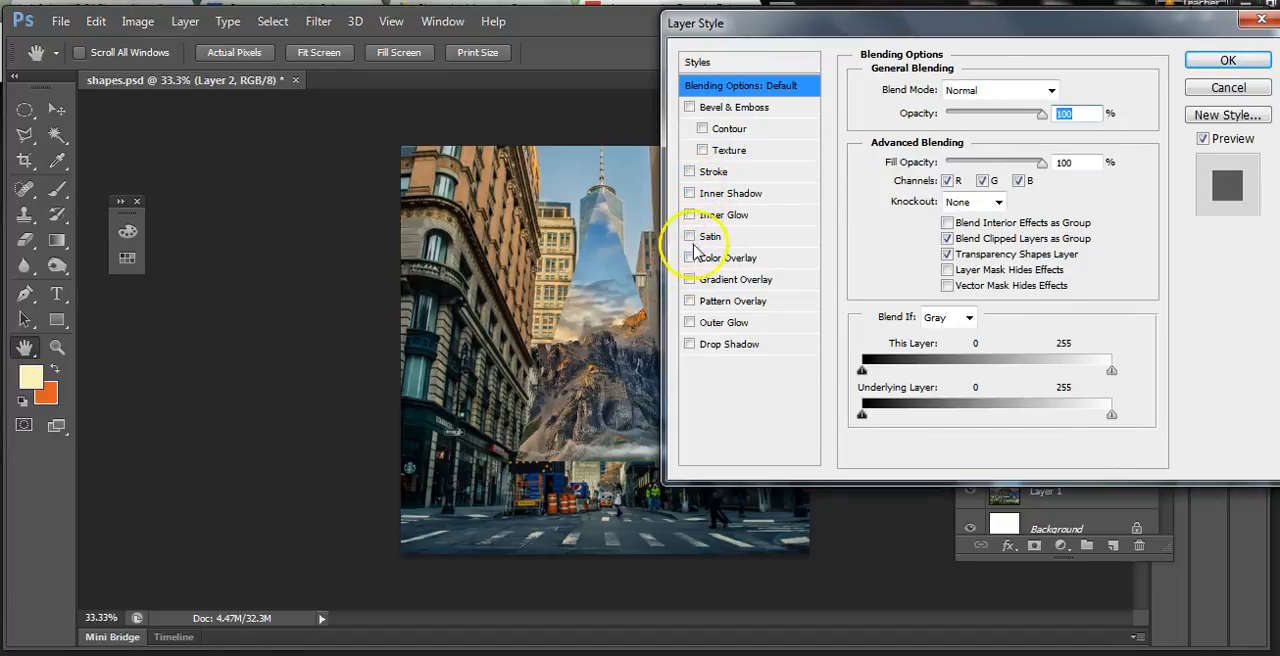
left_click(690, 322)
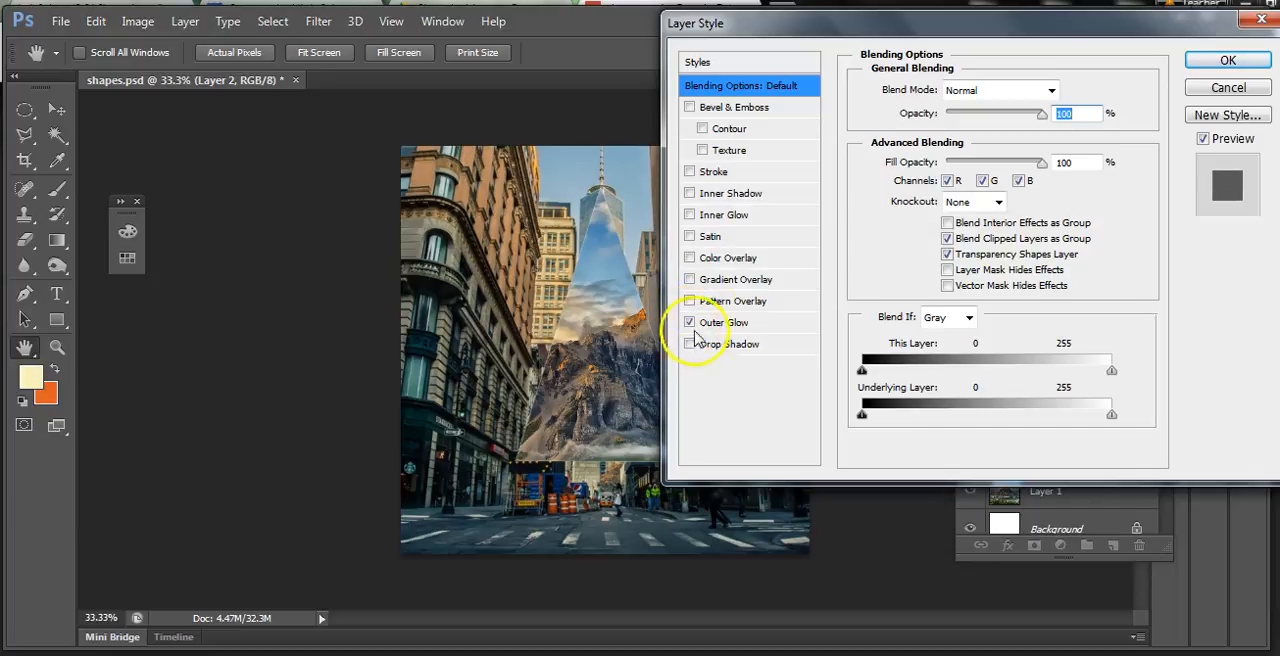
left_click(724, 322)
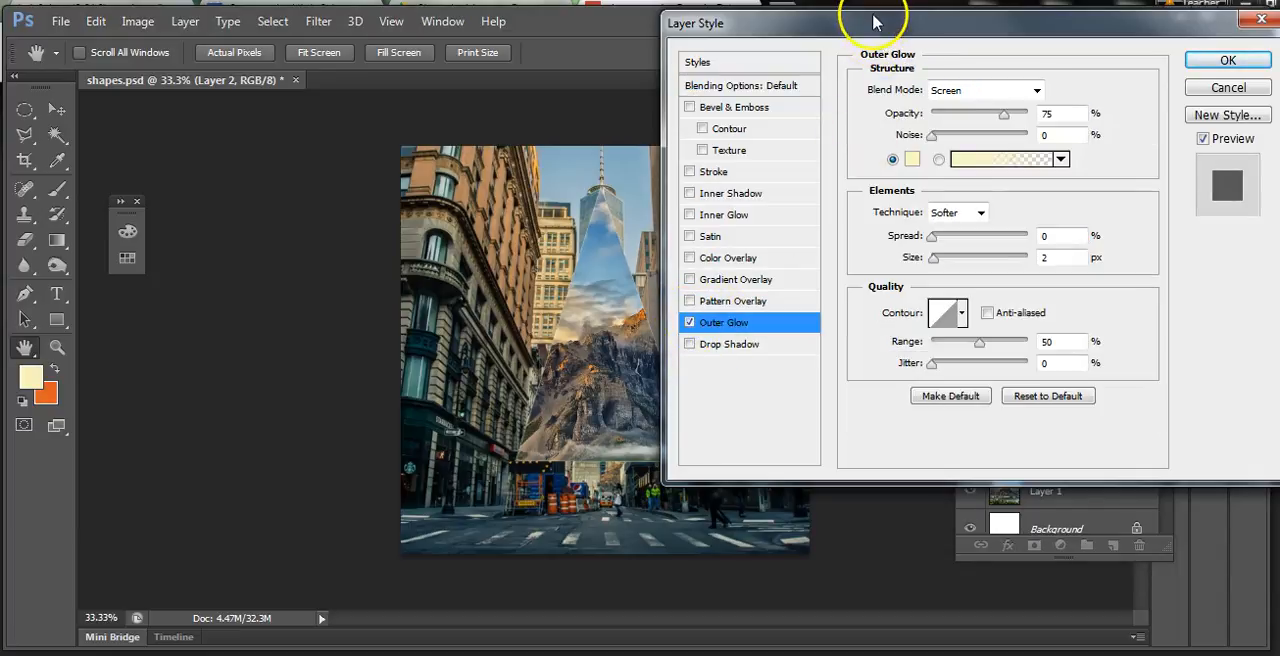
left_click_drag(870, 24, 1036, 16)
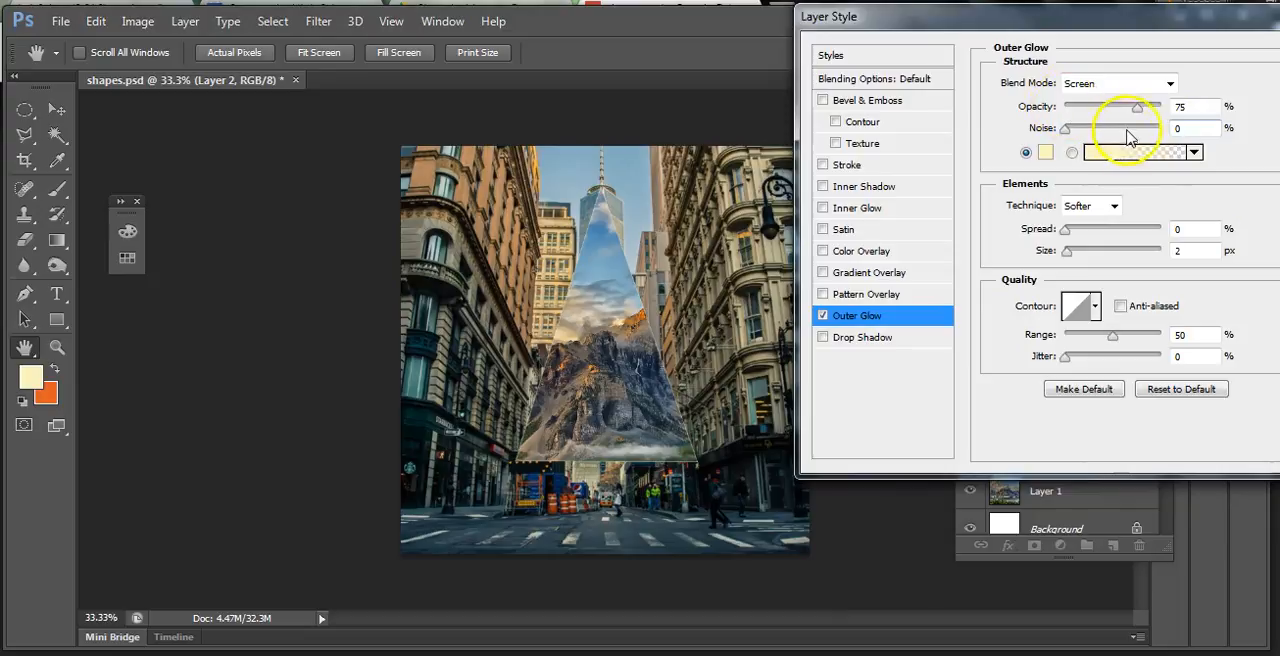
Step: Set the glow to a pale cream colour, widen its spread and apply it
left_click(1046, 152)
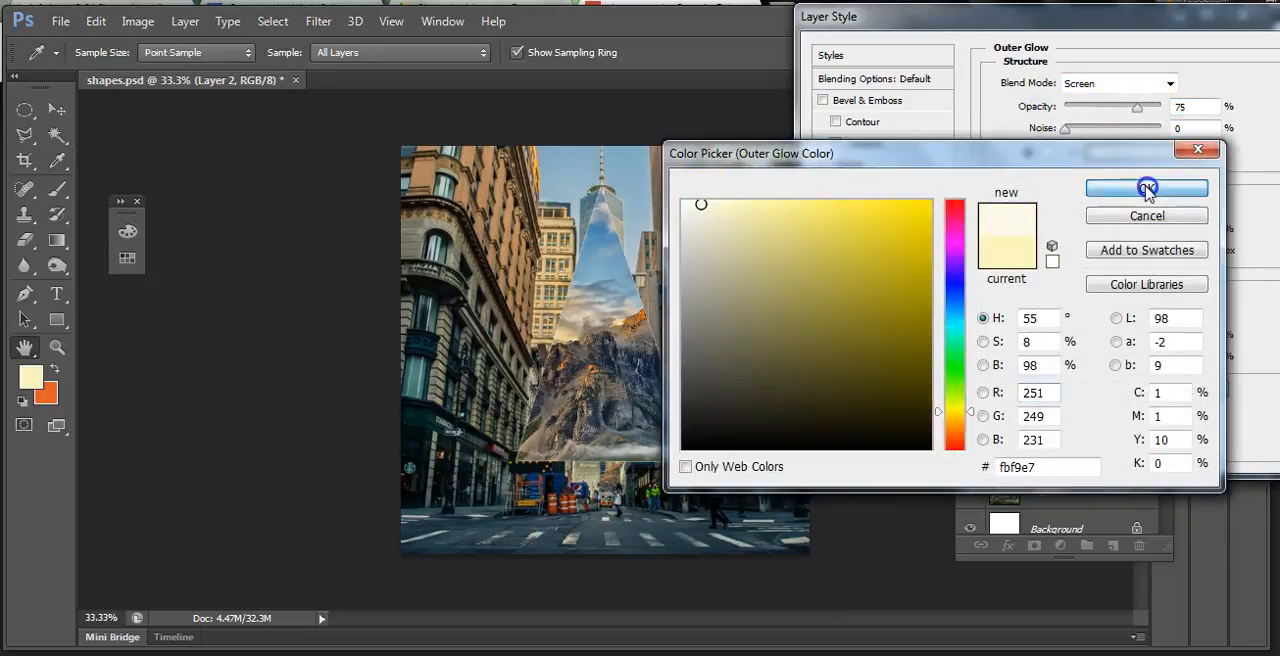
left_click(1146, 188)
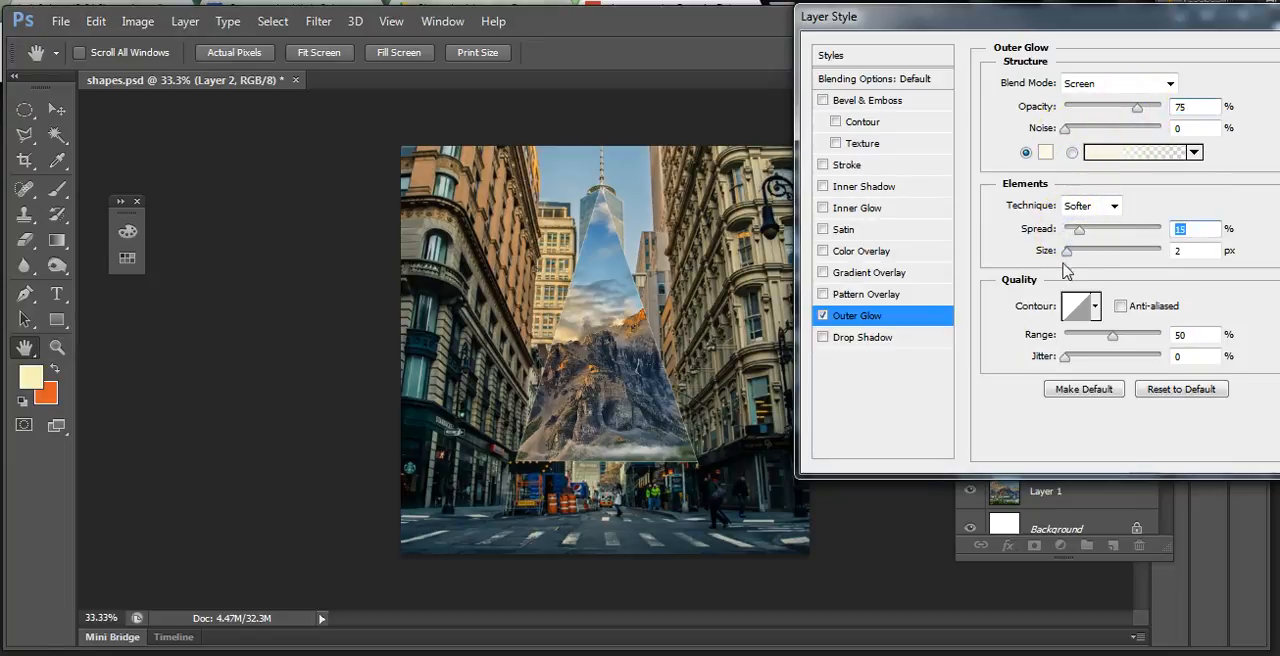
left_click_drag(1066, 252, 1104, 252)
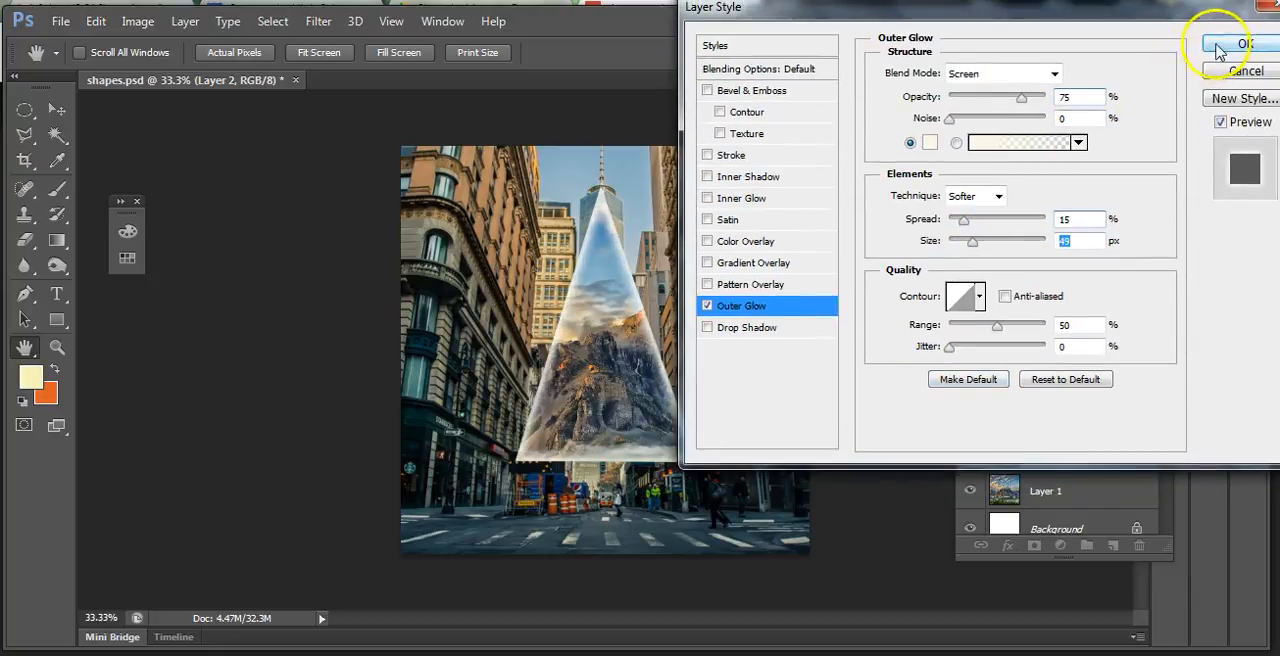
left_click(1244, 44)
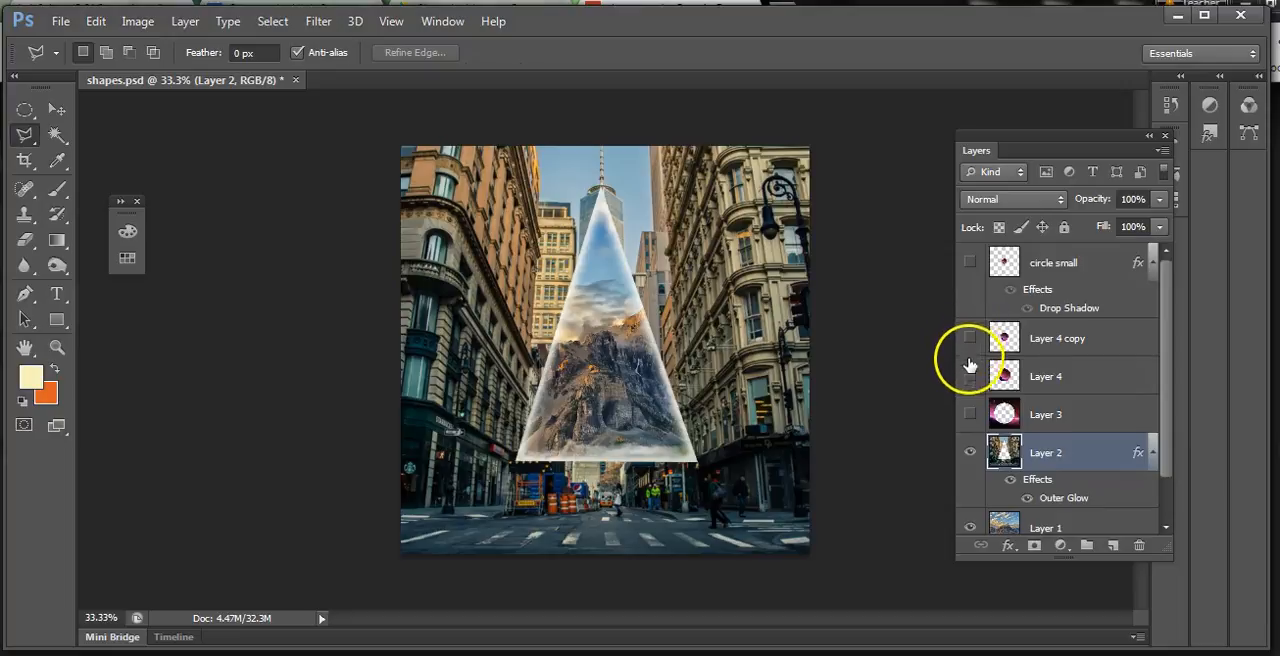
Step: Make Layer 4's nebula circle visible again and leave Layer 2 selected
left_click(968, 262)
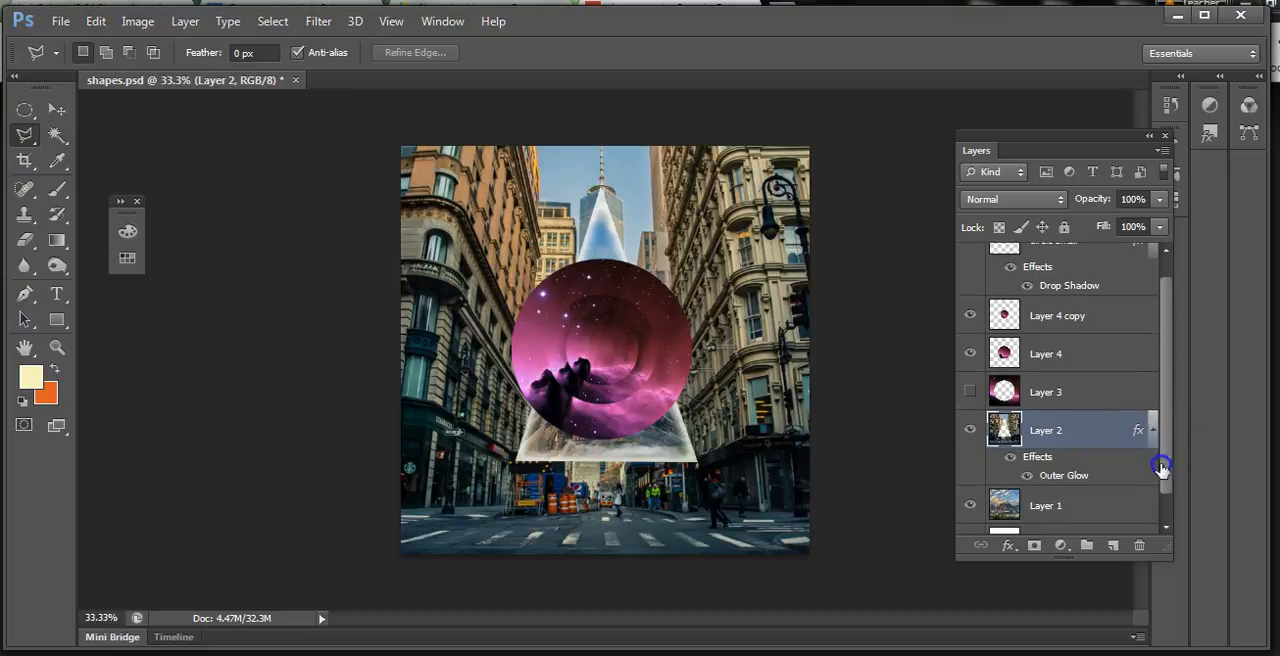
left_click(1044, 352)
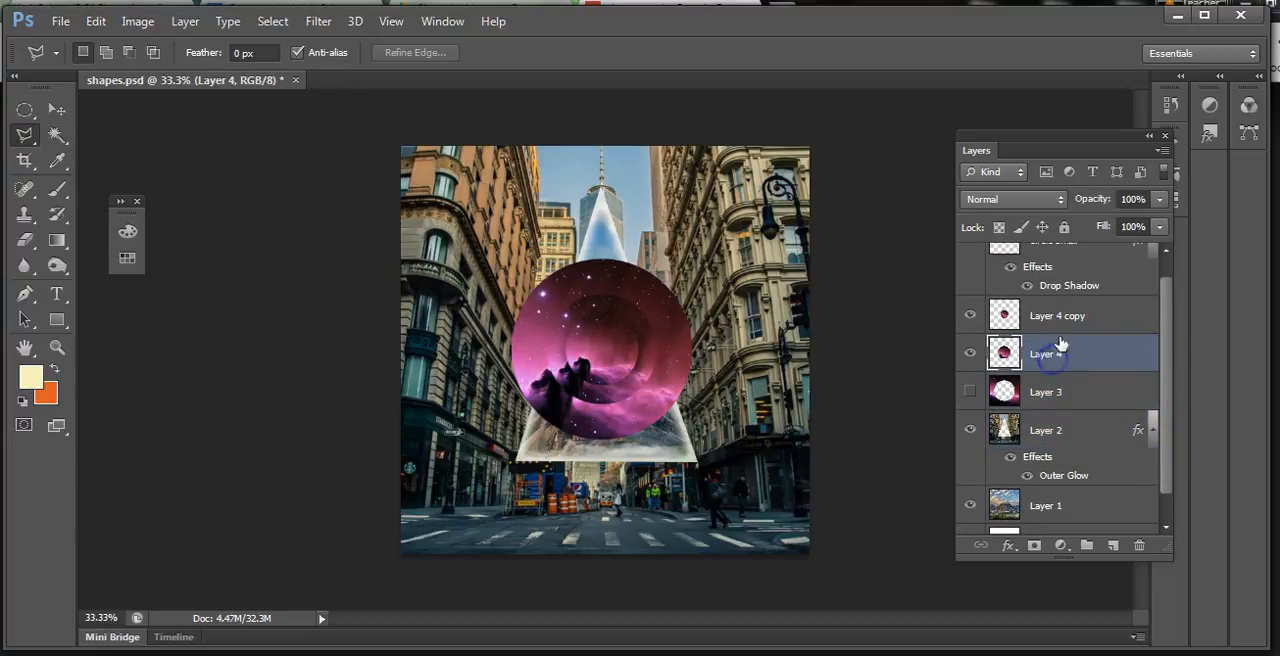
left_click(1046, 430)
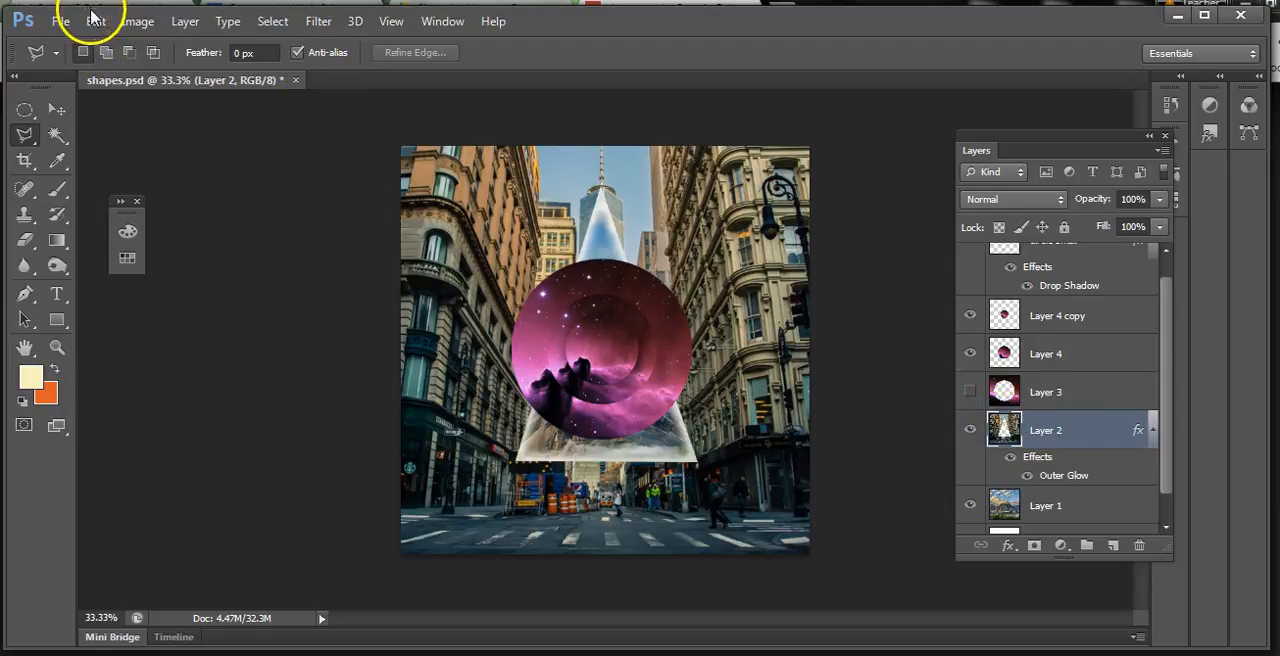
mouse_move(30, 108)
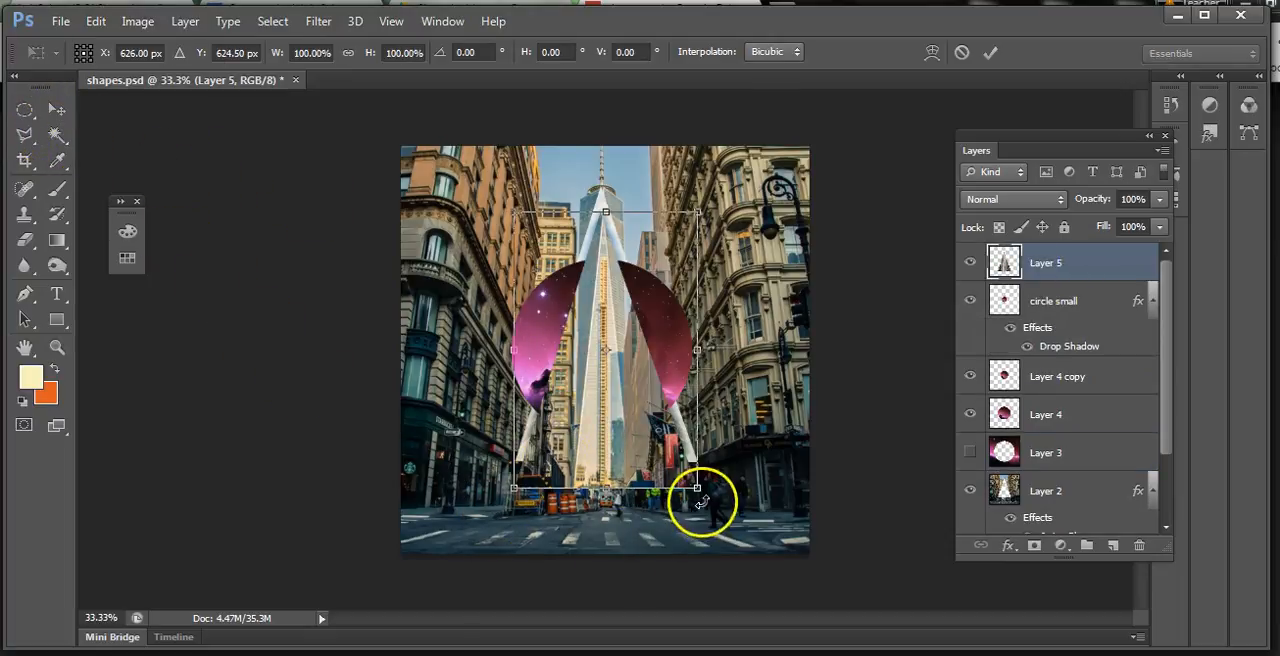
Step: Scale the pasted city triangle down to about 64% inside the nebula circle
left_click_drag(696, 488, 656, 448)
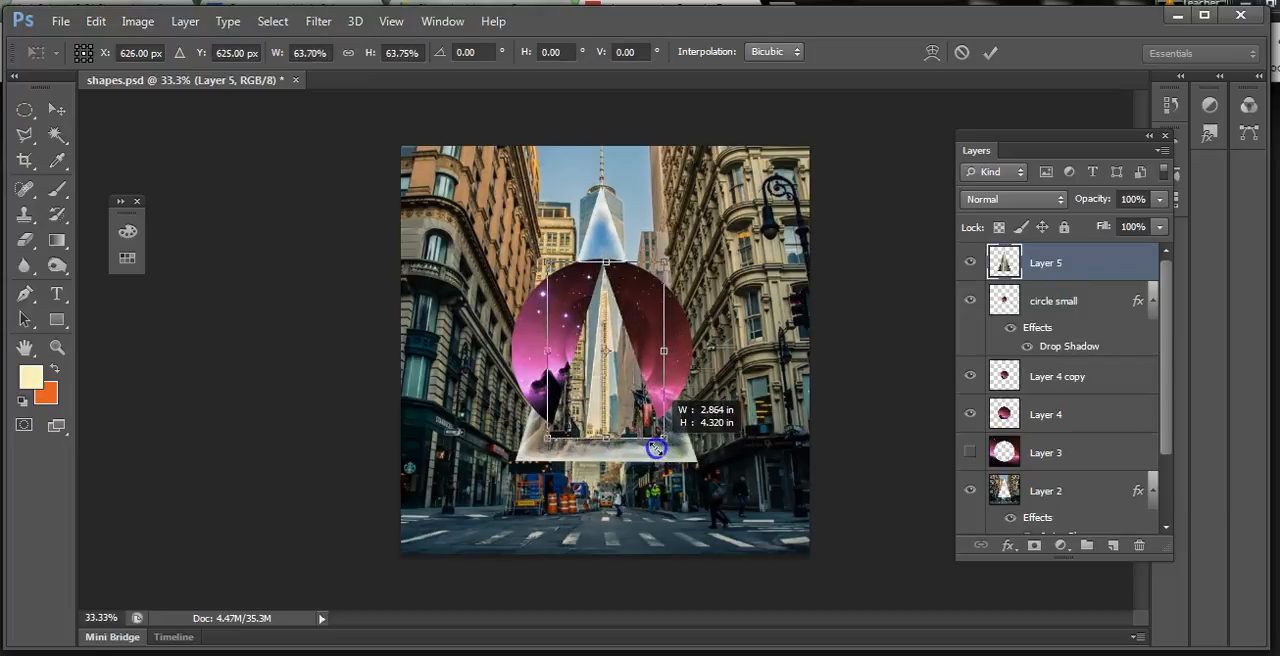
left_click_drag(656, 448, 604, 404)
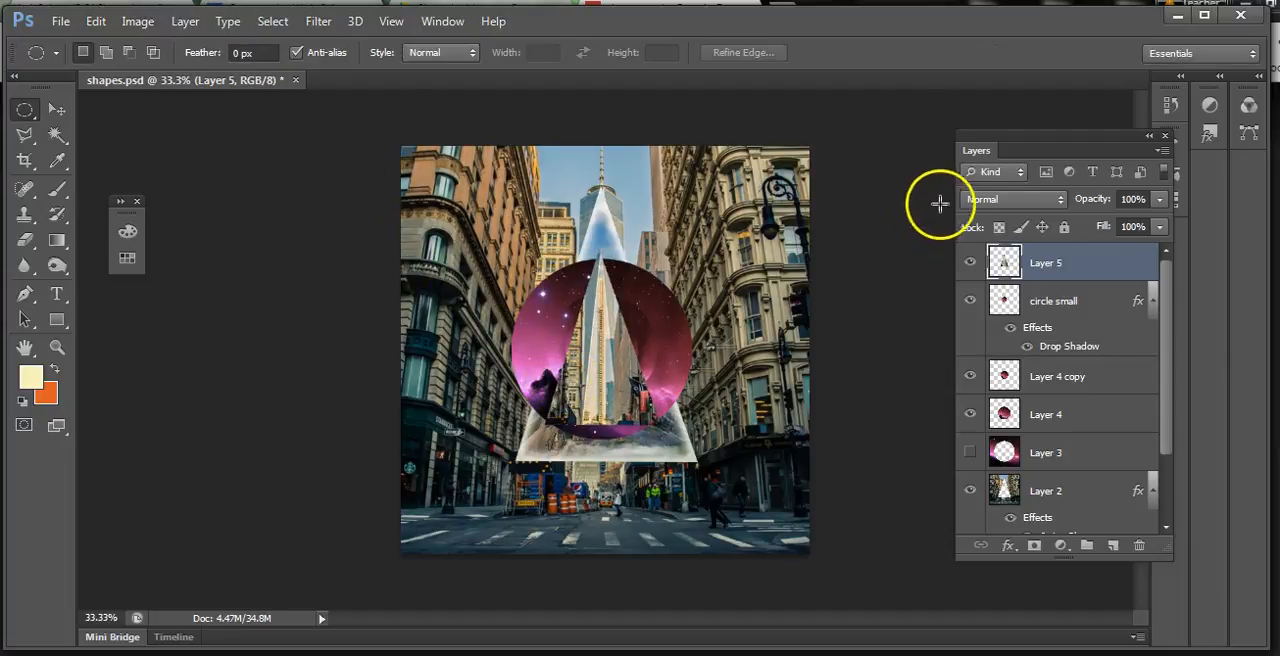
Step: Set Layer 5's triangle to Difference blending after trying Exclusion, then begin transforming it
left_click(1012, 200)
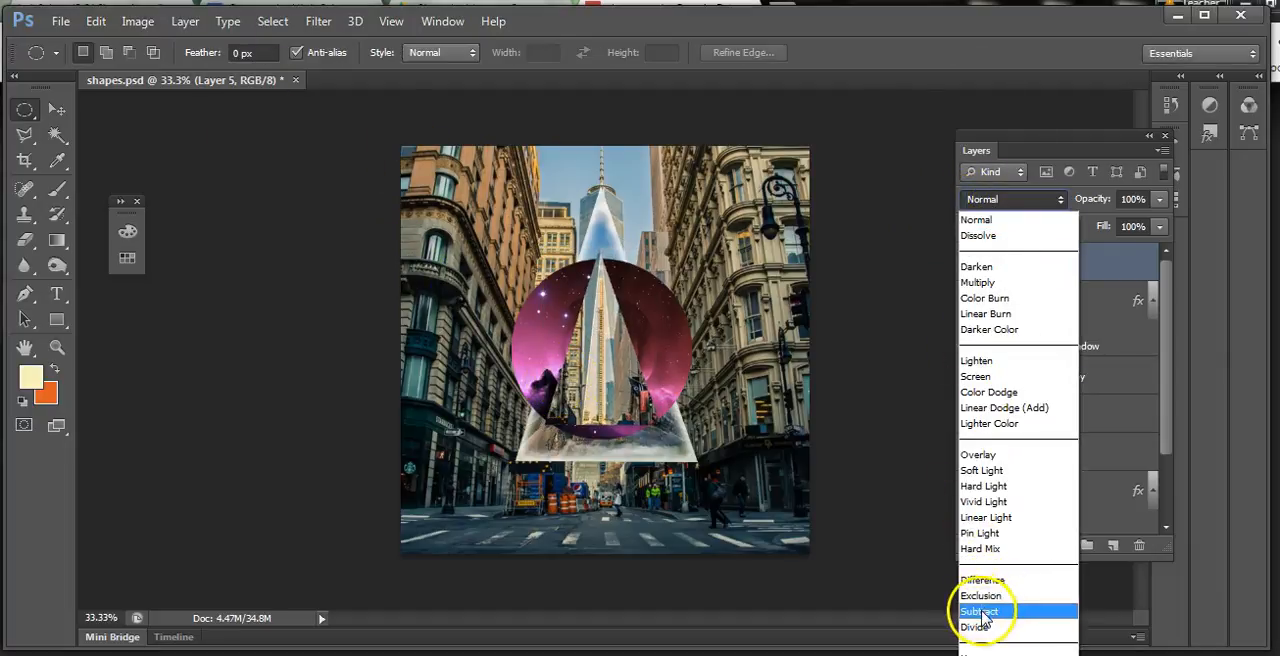
left_click(980, 596)
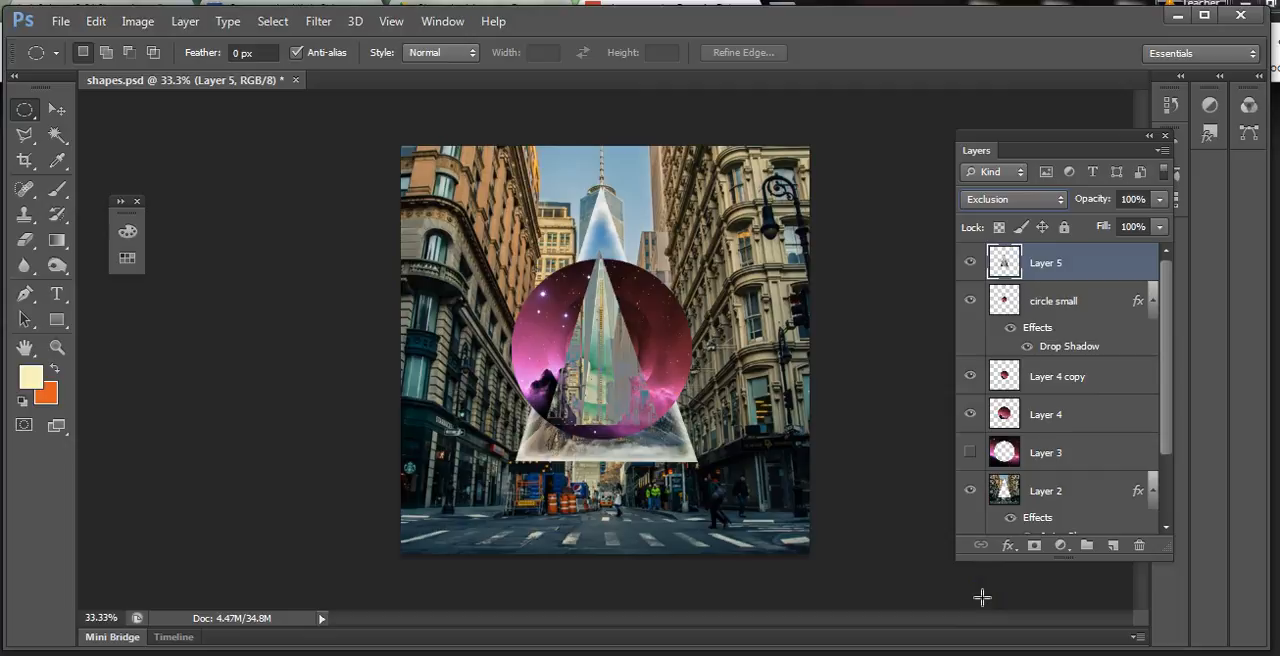
left_click(1012, 198)
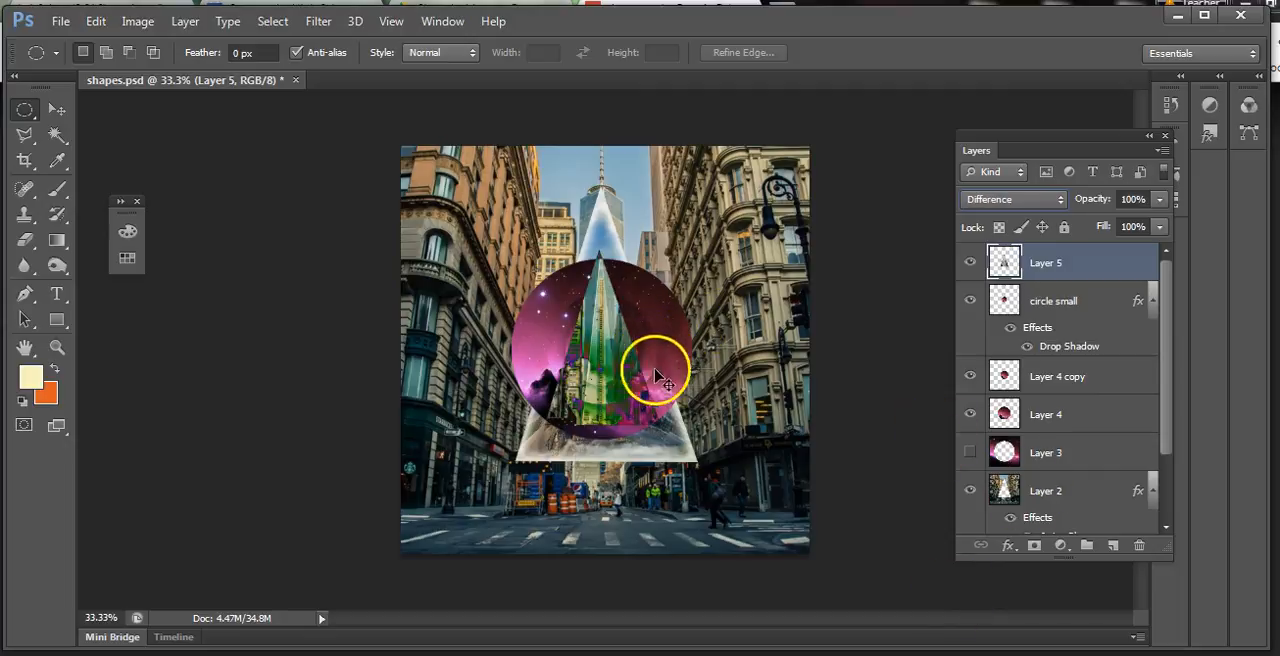
key("ctrl+t")
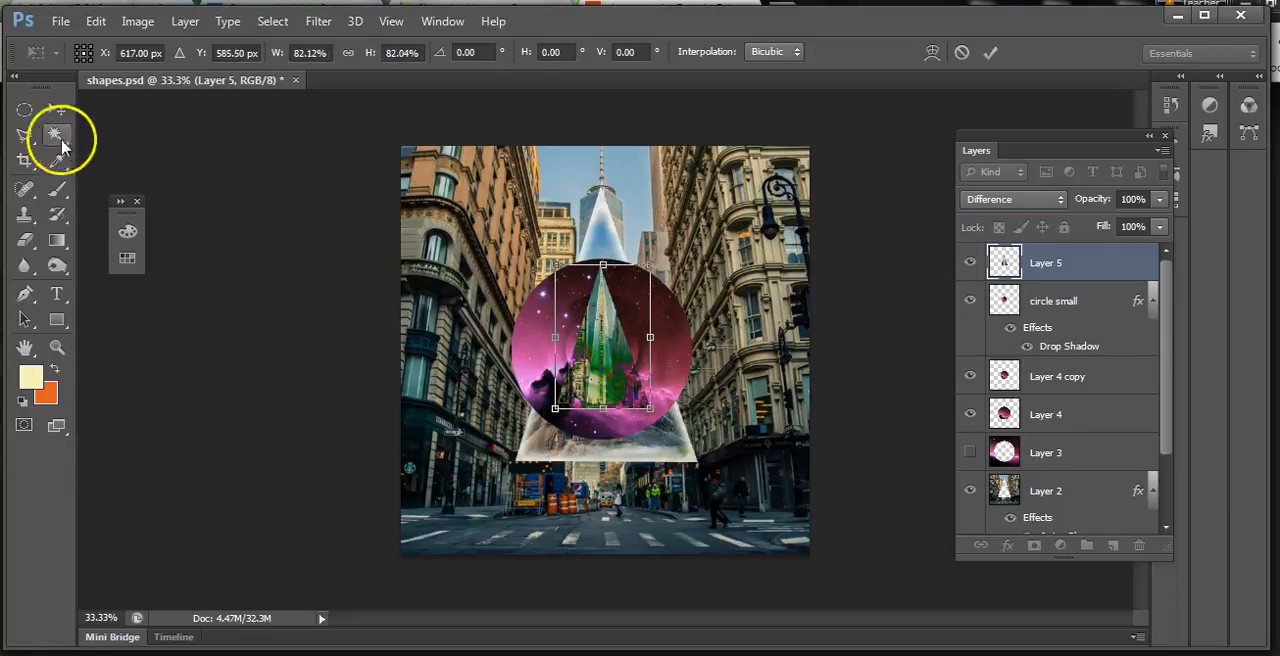
Step: Apply the roughly 82% resize of the Difference-blended triangle
left_click(24, 108)
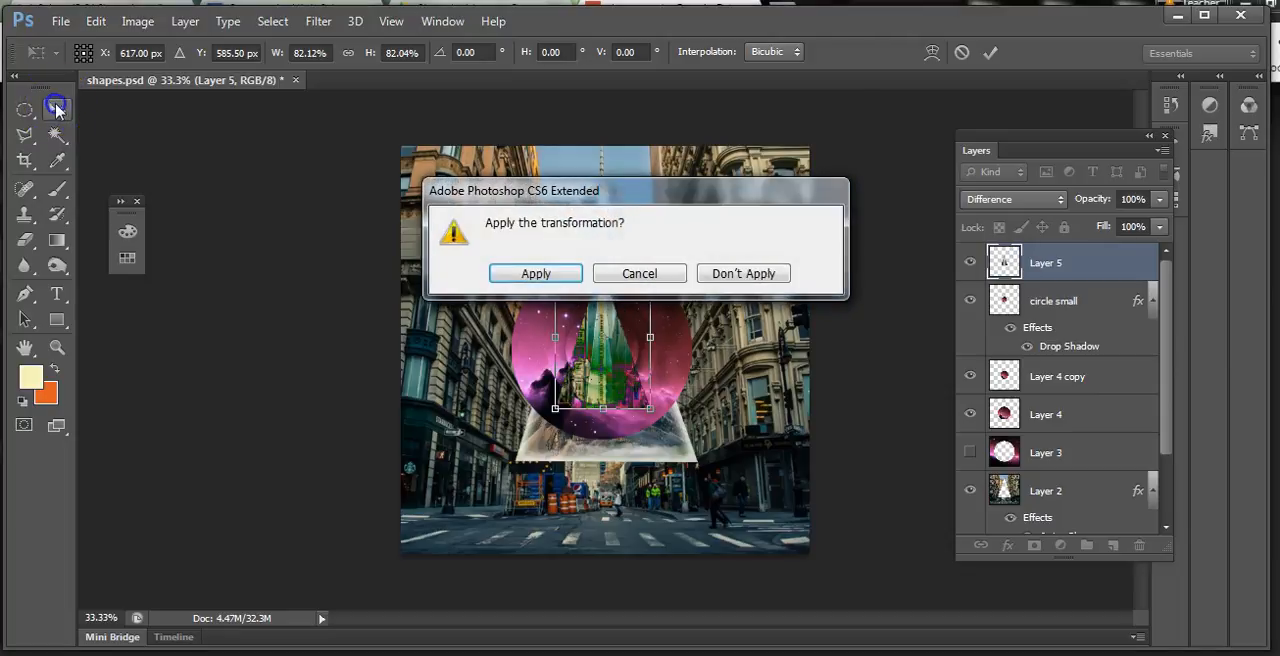
left_click(536, 272)
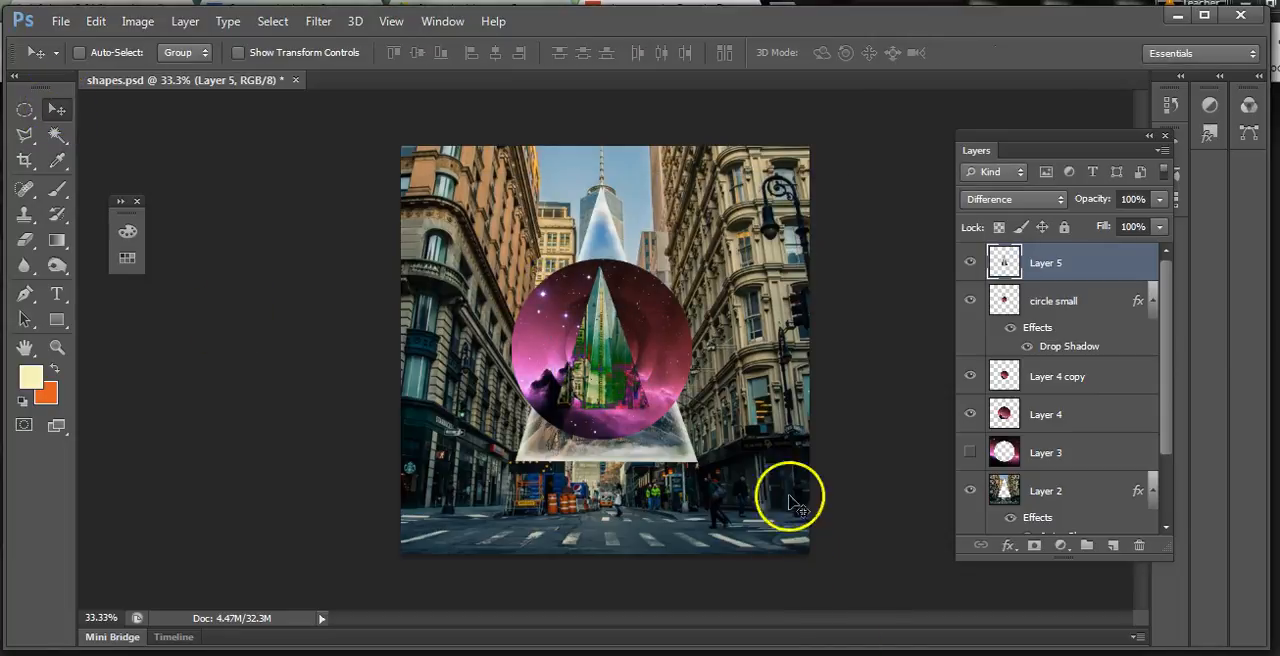
mouse_move(968, 356)
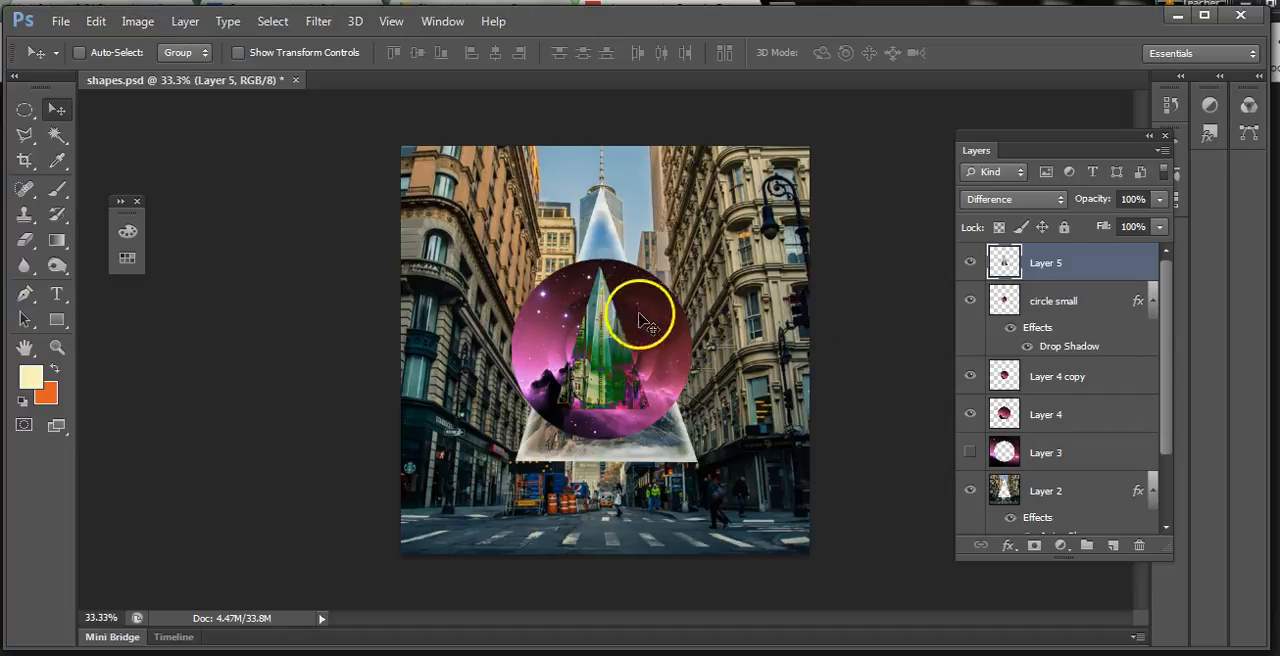
mouse_move(570, 300)
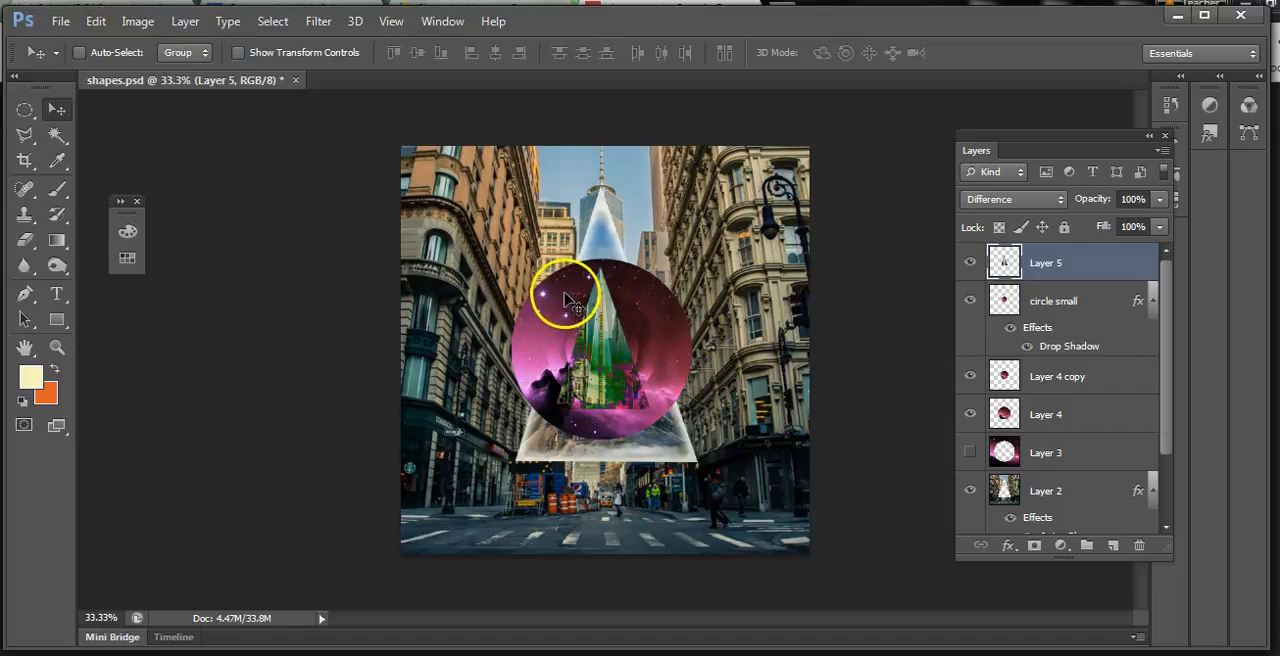